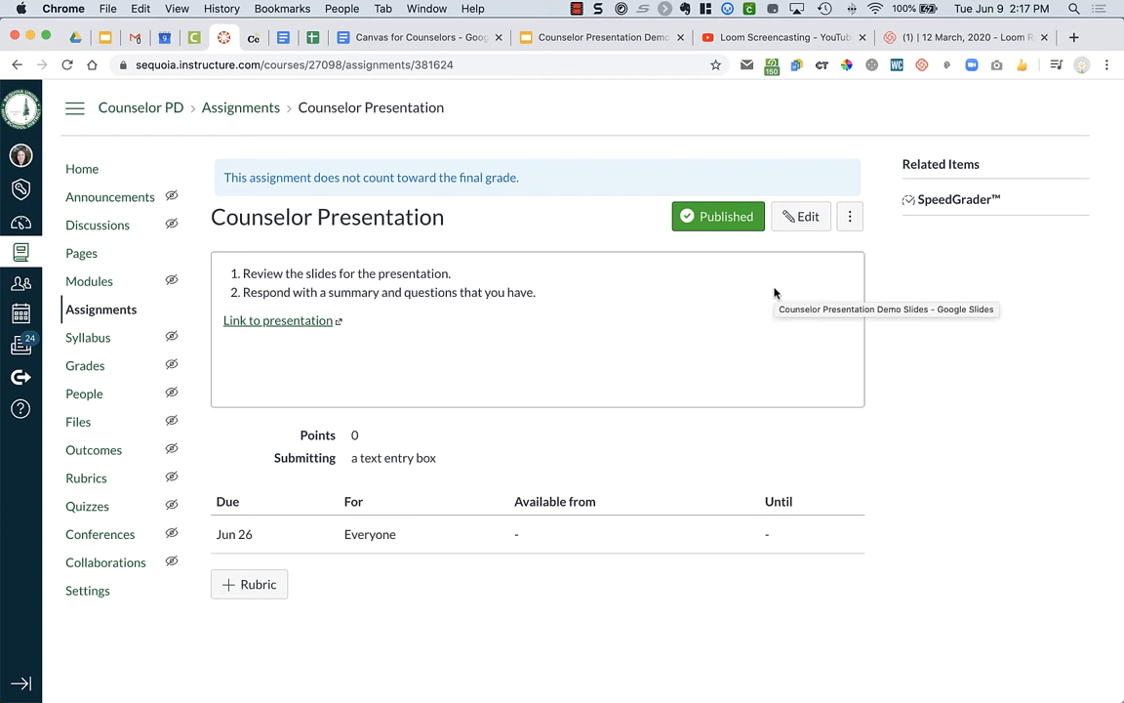
mouse_move(561, 288)
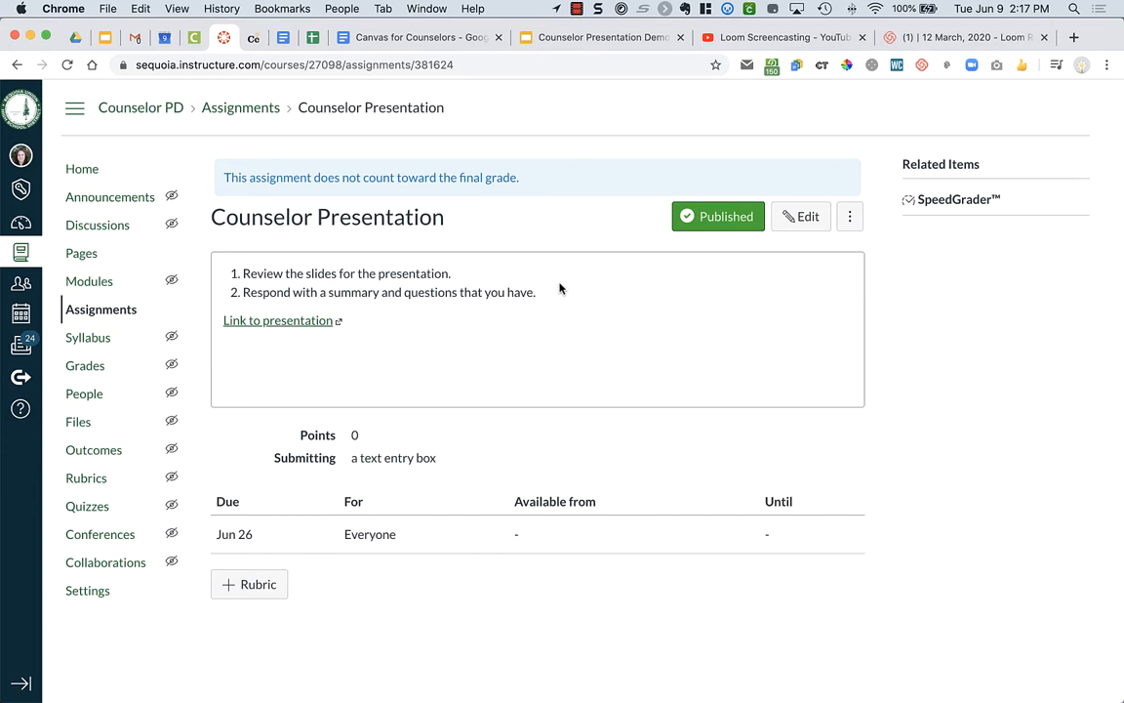
mouse_move(283, 329)
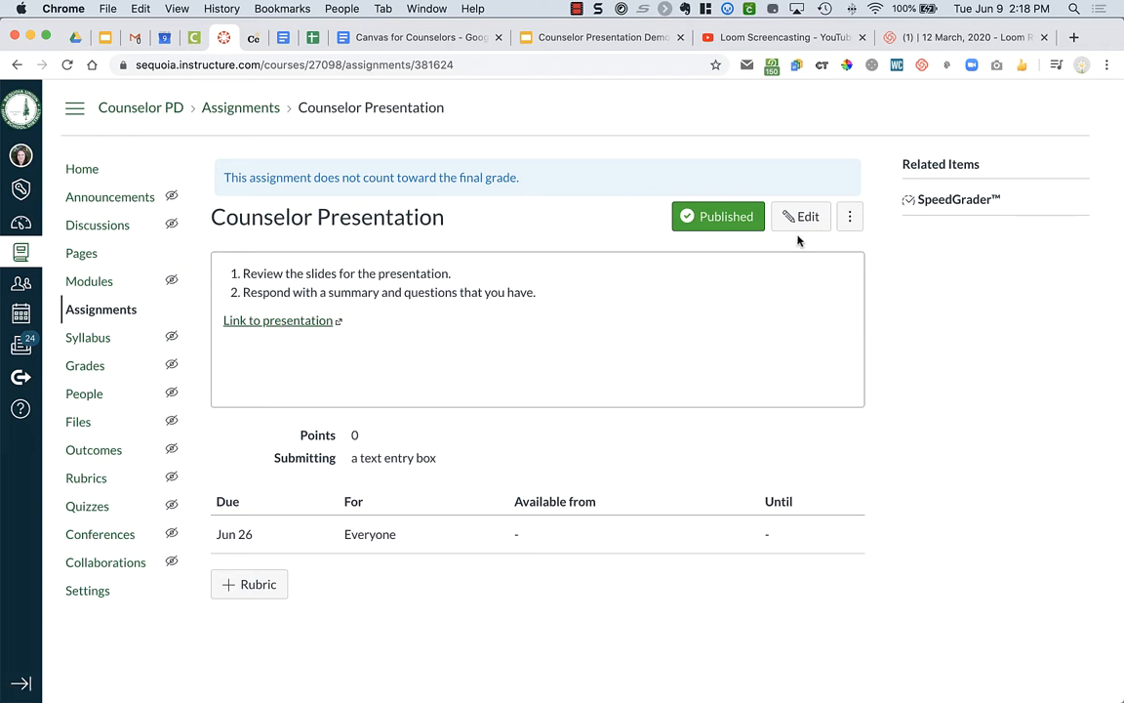
- Open the Counselor Presentation assignment in the rich content editor
left_click(800, 215)
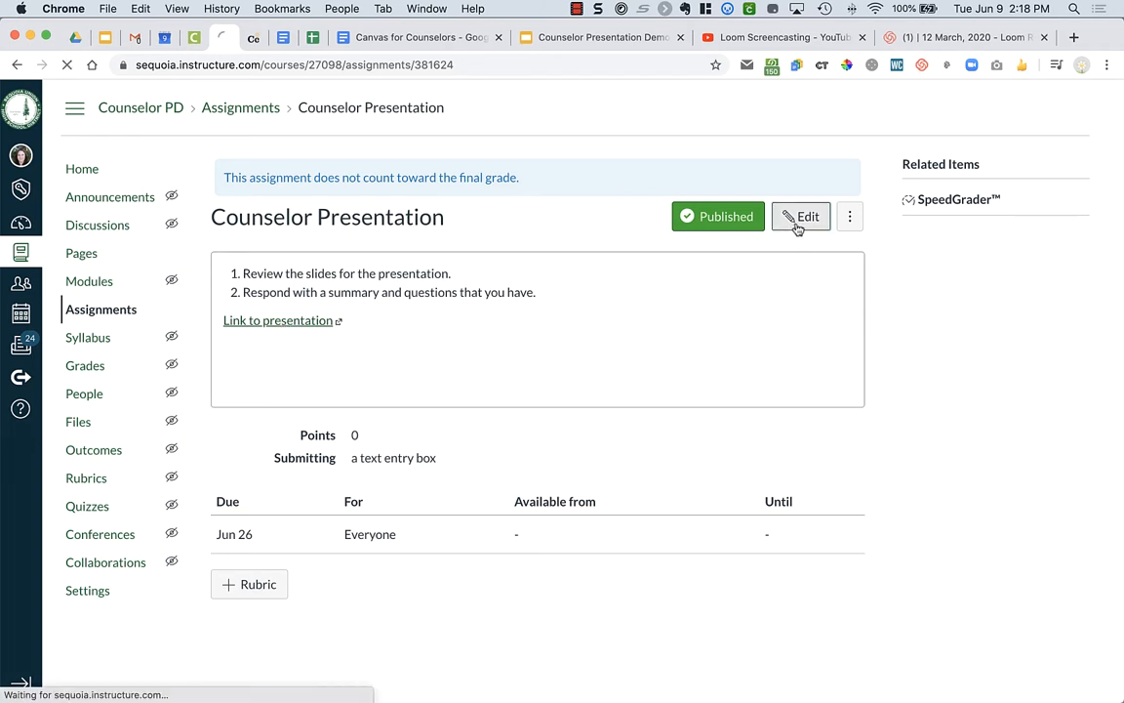
left_click(800, 216)
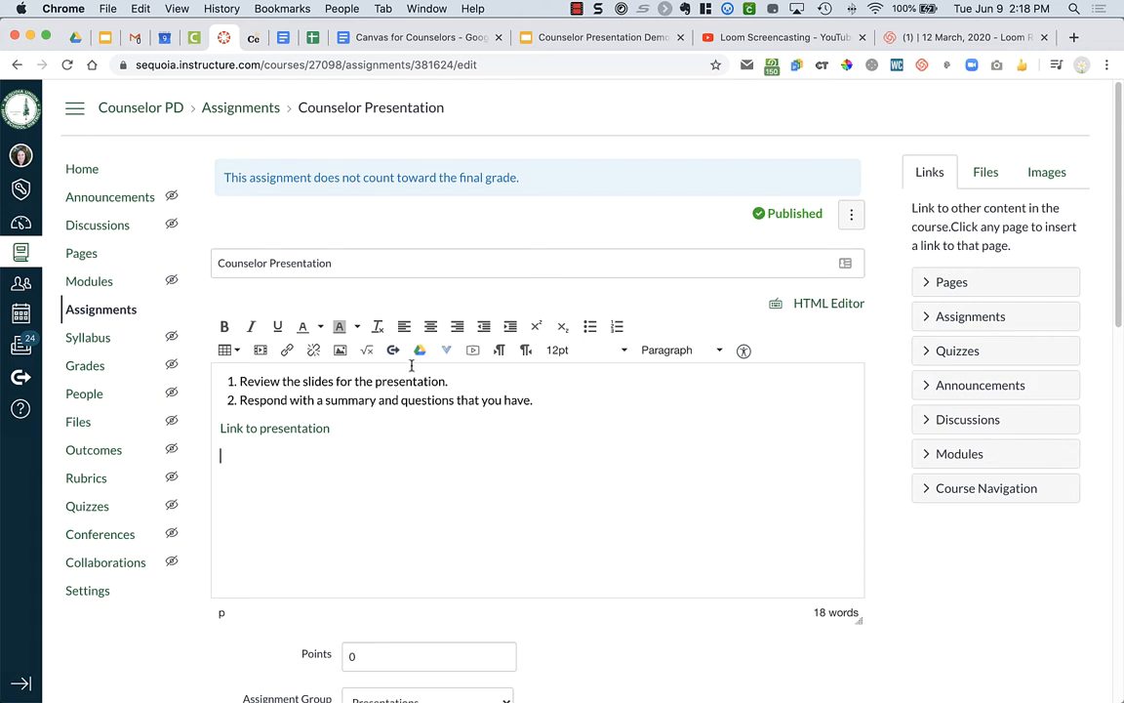
mouse_move(419, 349)
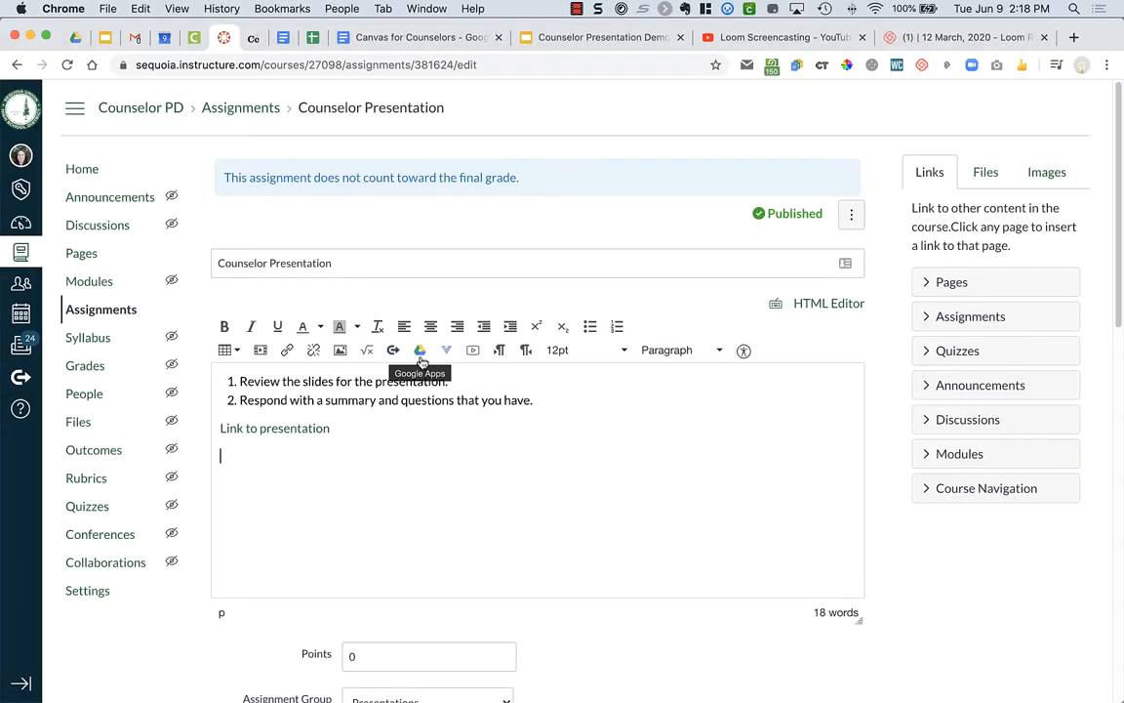
mouse_move(386, 504)
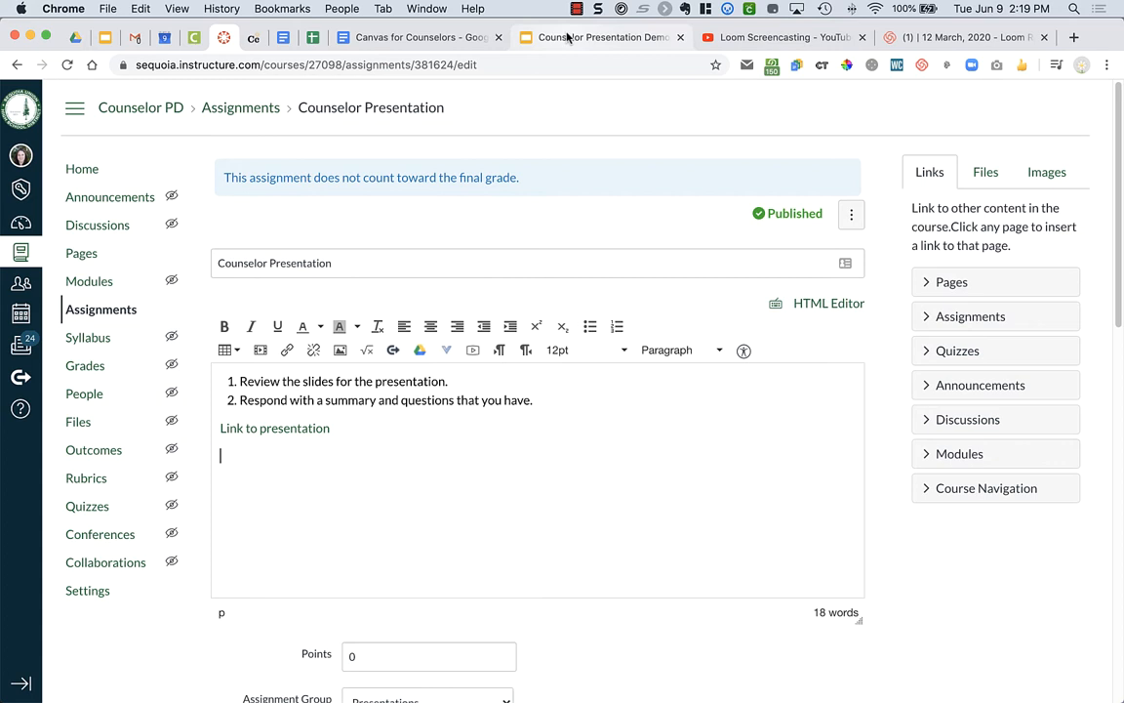
- Publish the Demo Slides to the web as an embed at Small slide size
left_click(597, 37)
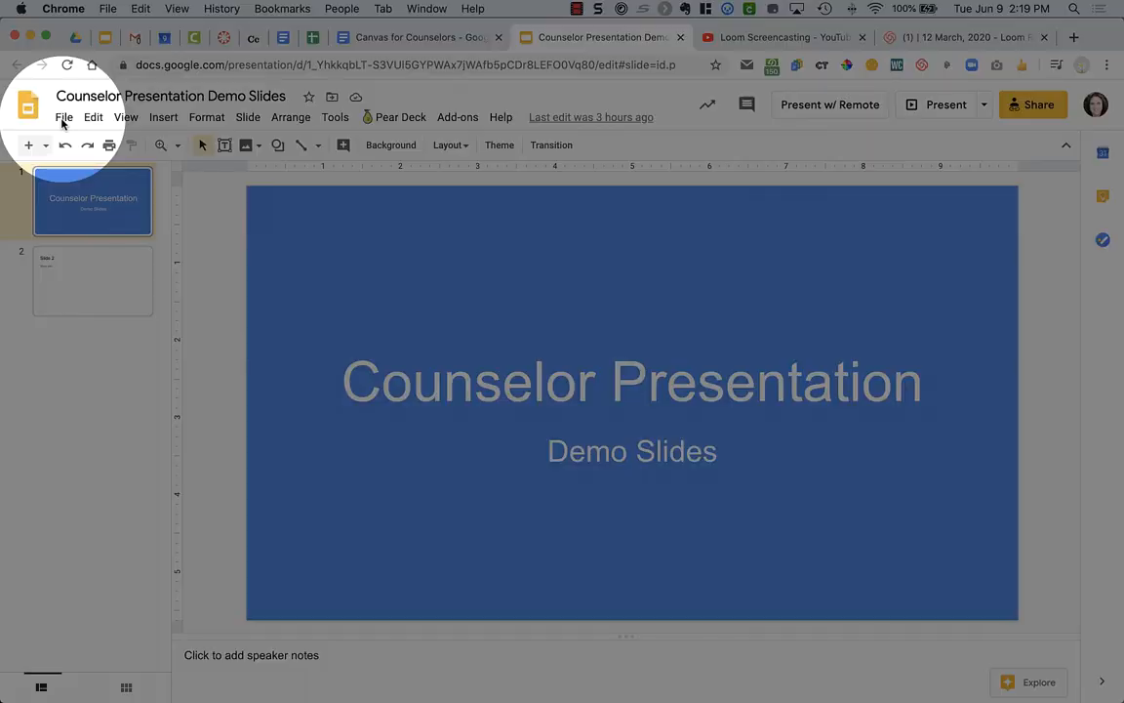
left_click(65, 117)
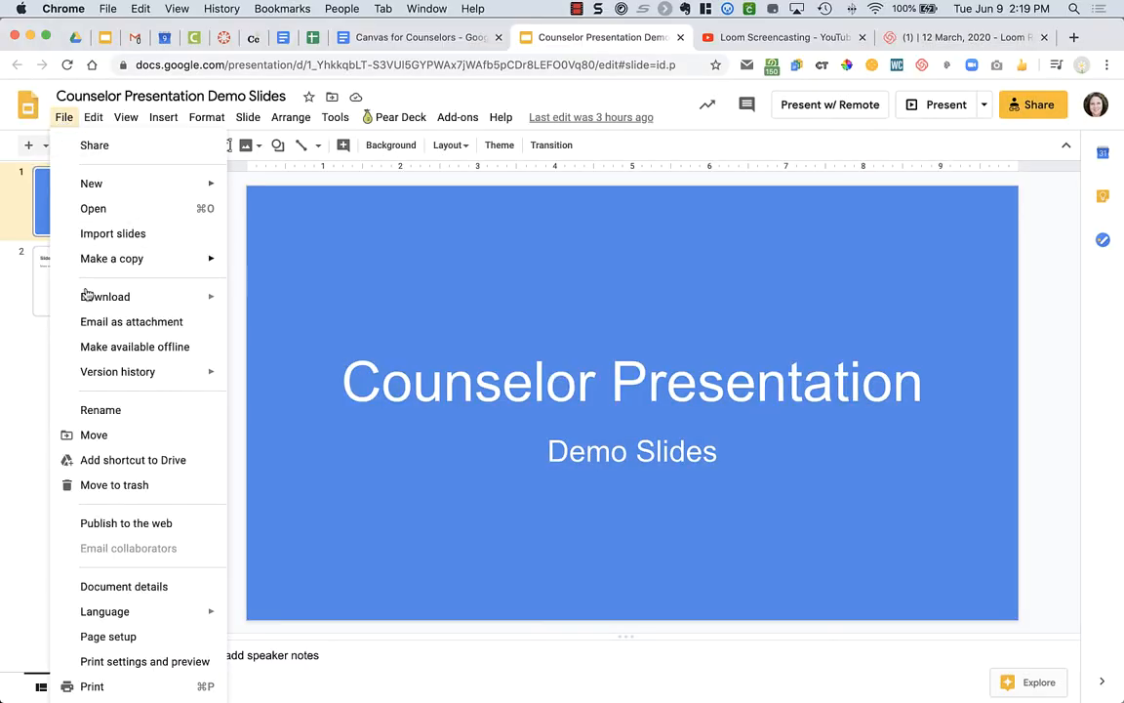
mouse_move(115, 436)
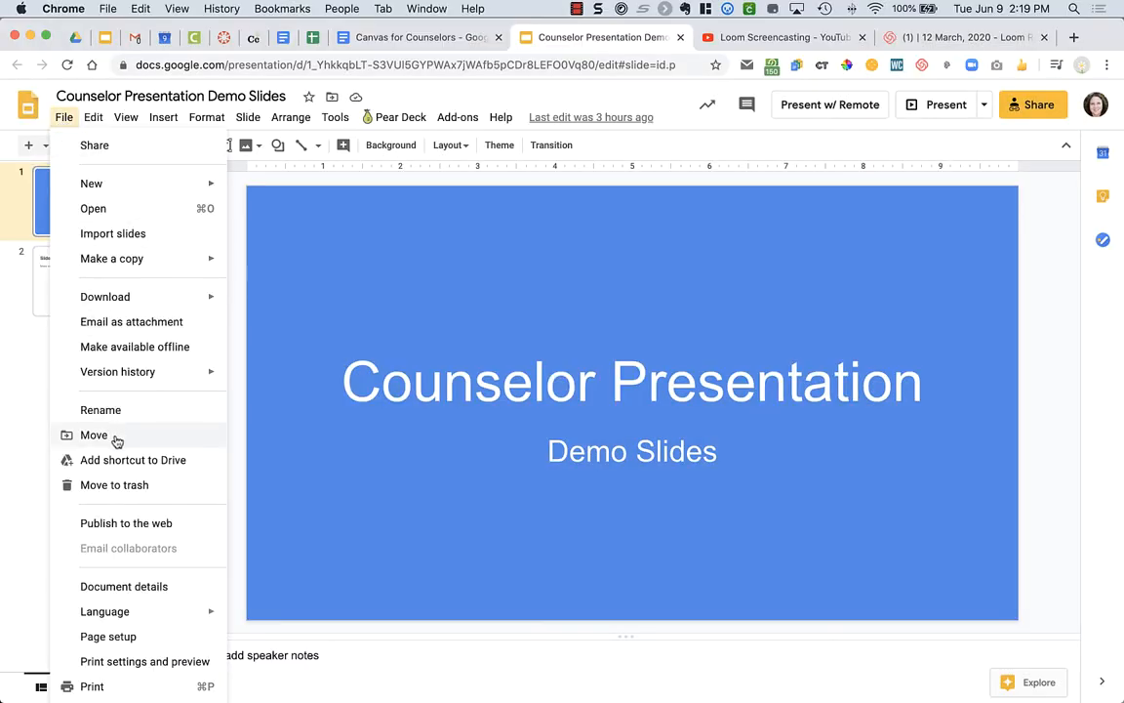
mouse_move(145, 524)
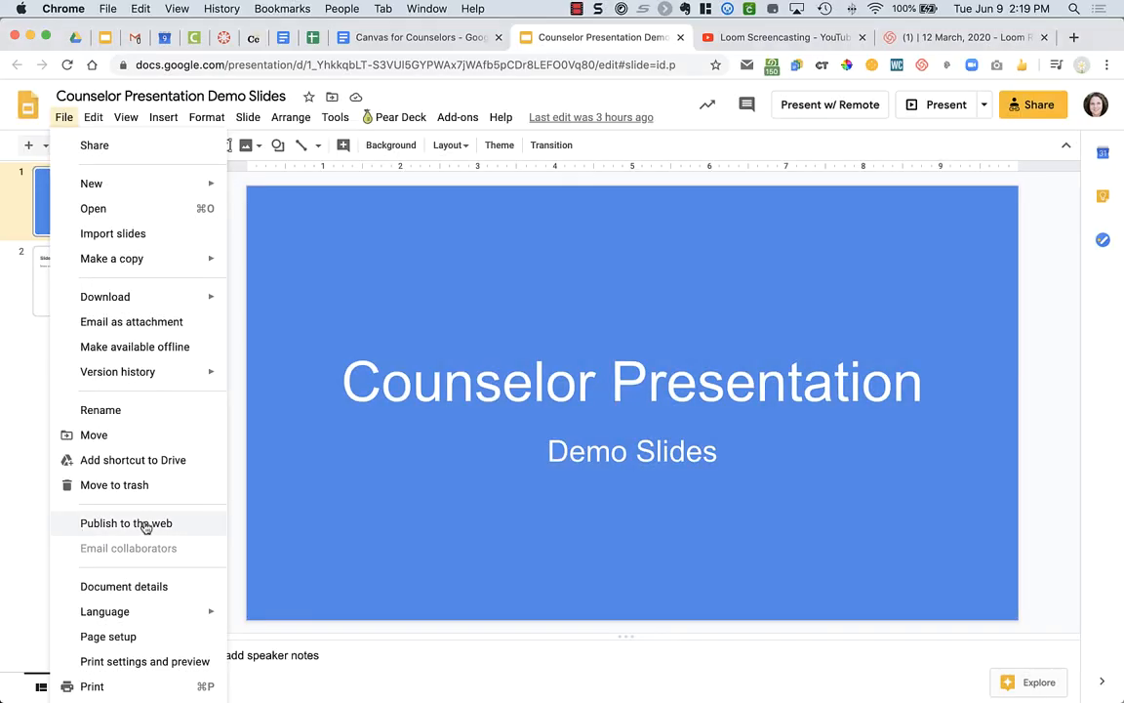
left_click(125, 524)
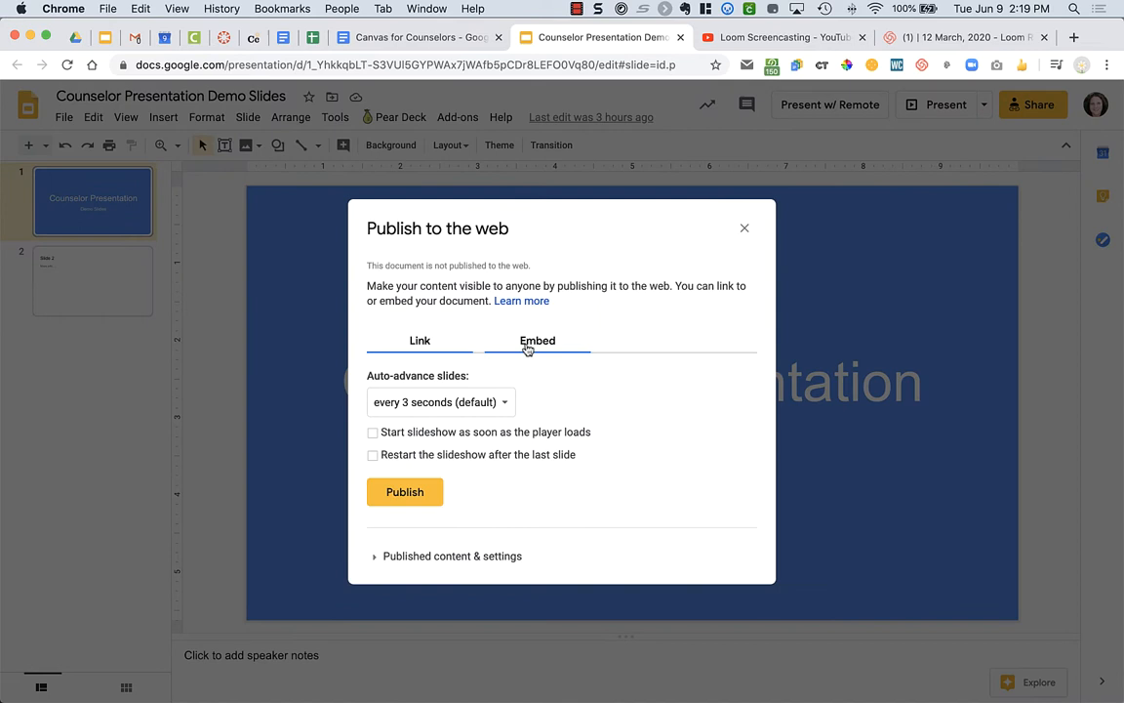
left_click(537, 340)
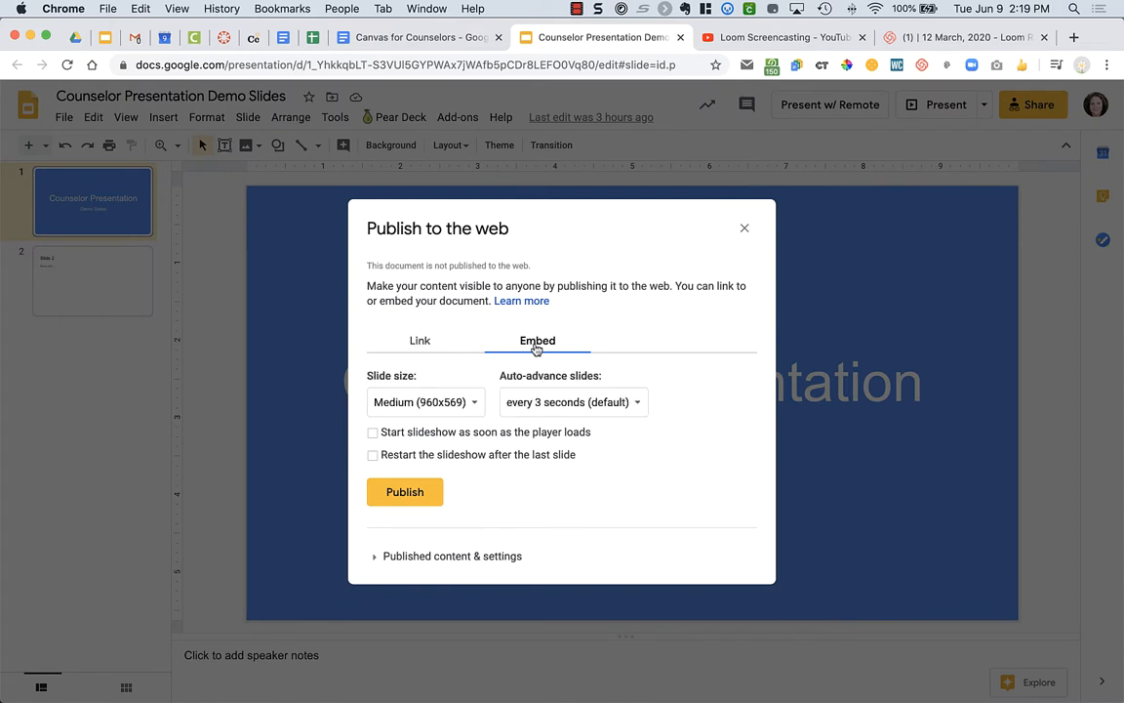
mouse_move(440, 408)
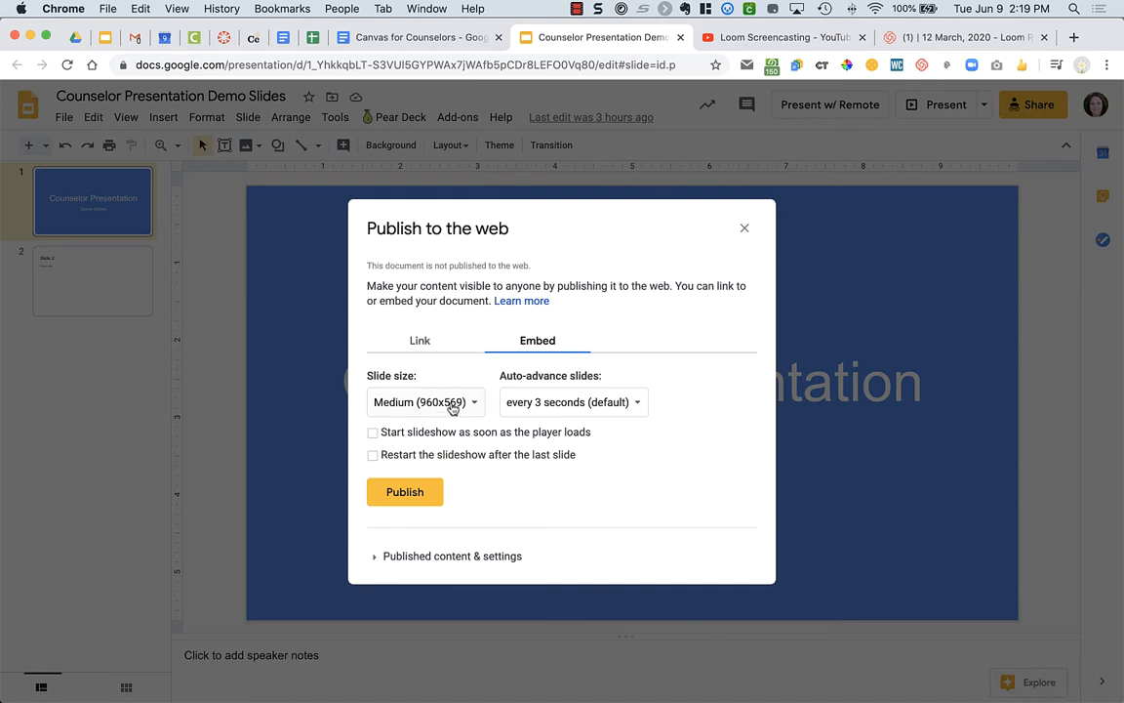
left_click(426, 402)
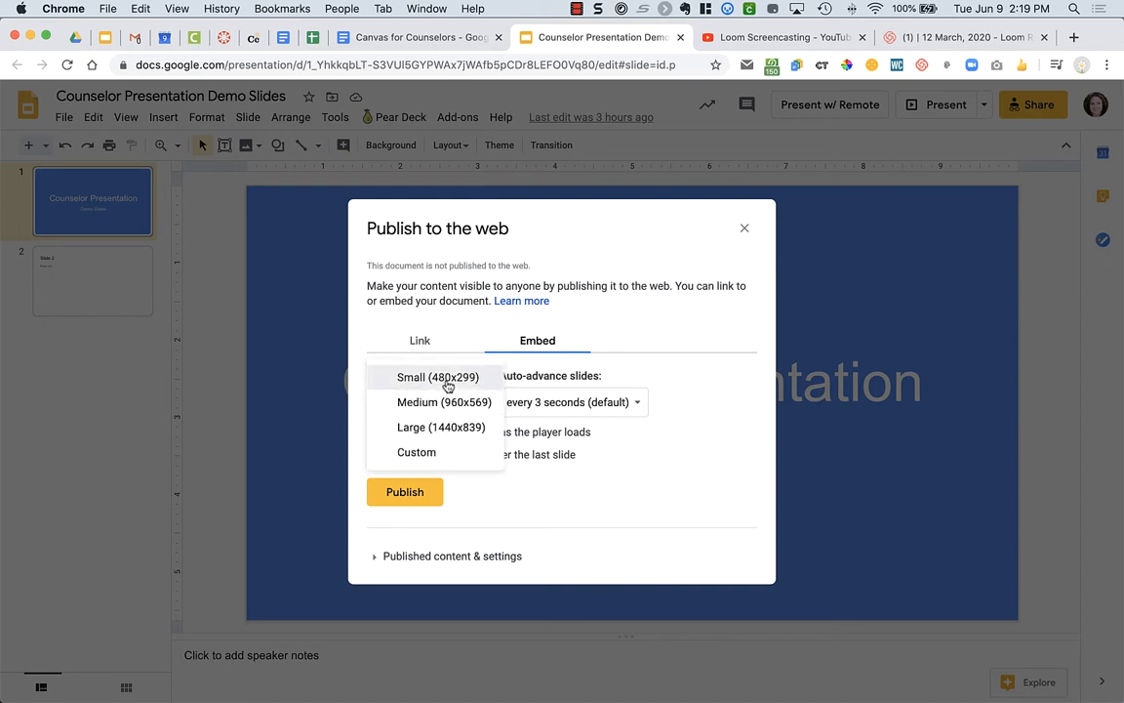
left_click(432, 377)
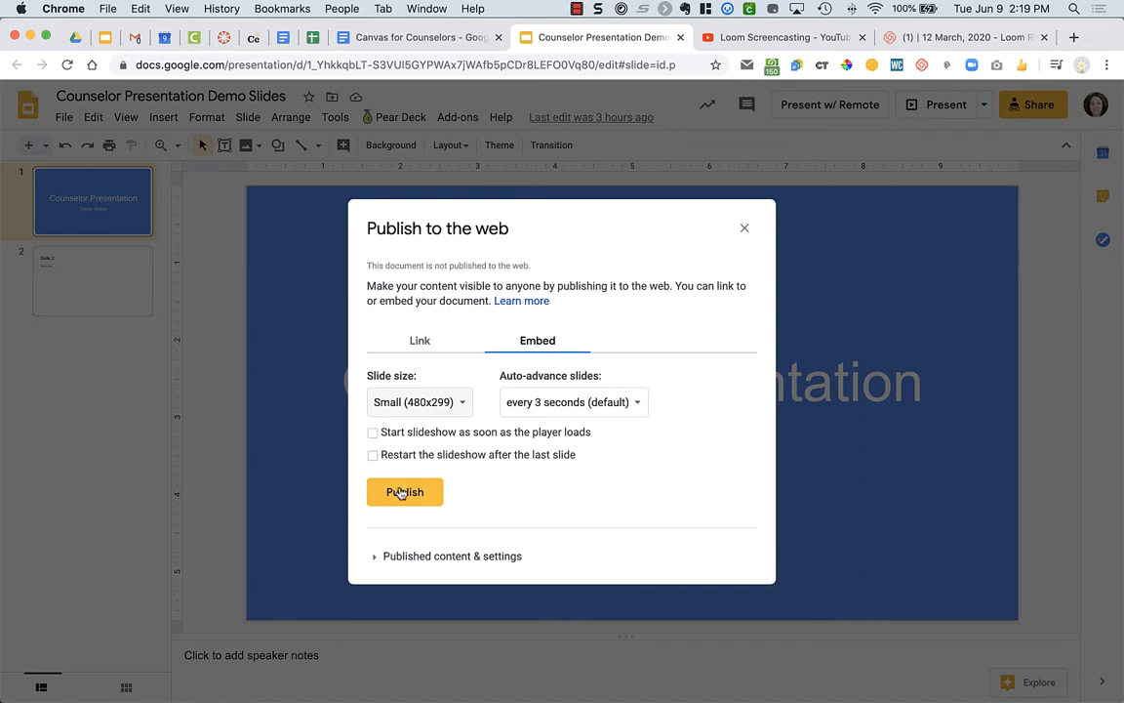
left_click(404, 492)
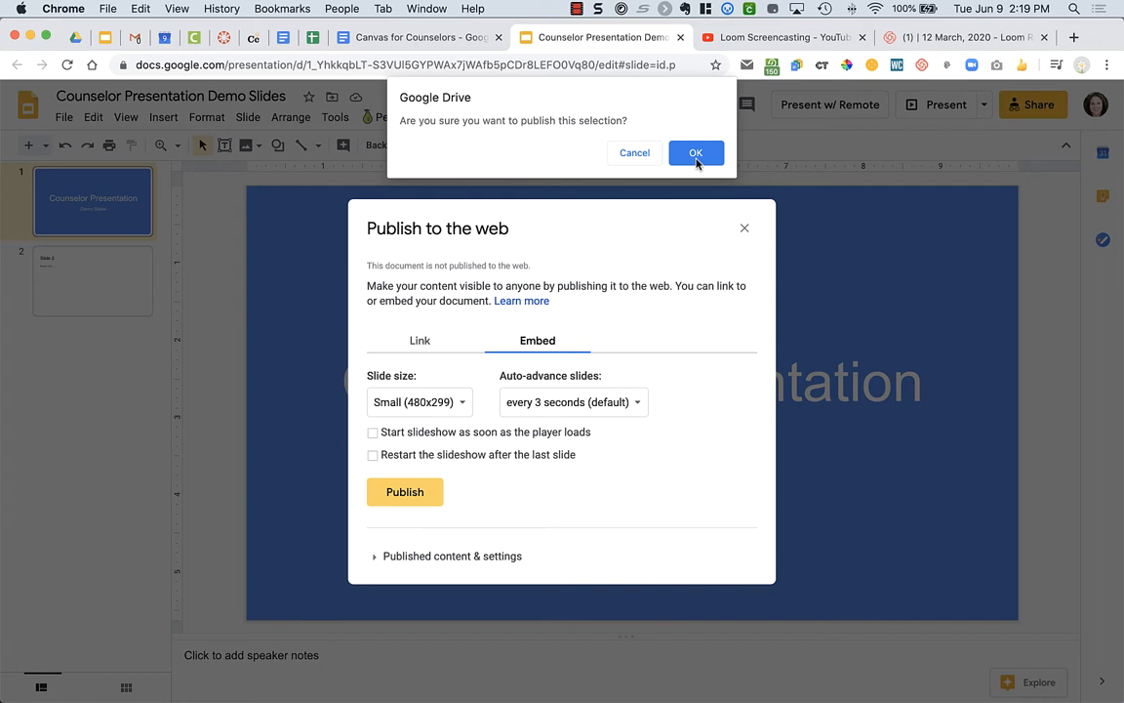
left_click(696, 152)
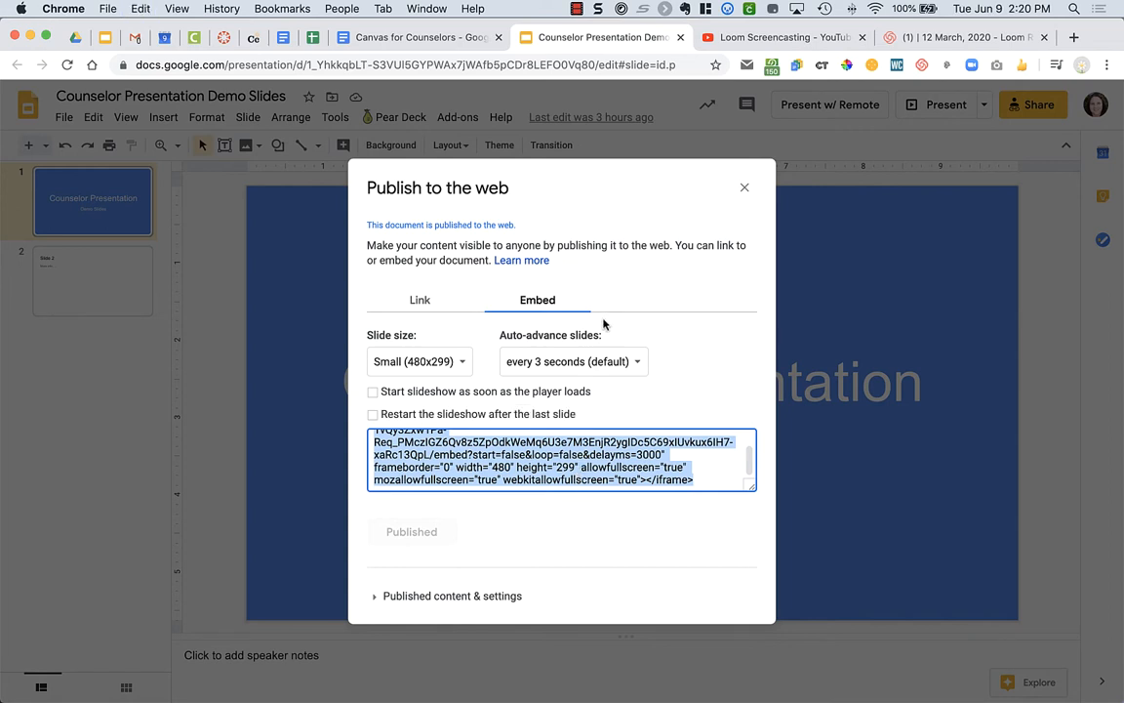
mouse_move(348, 192)
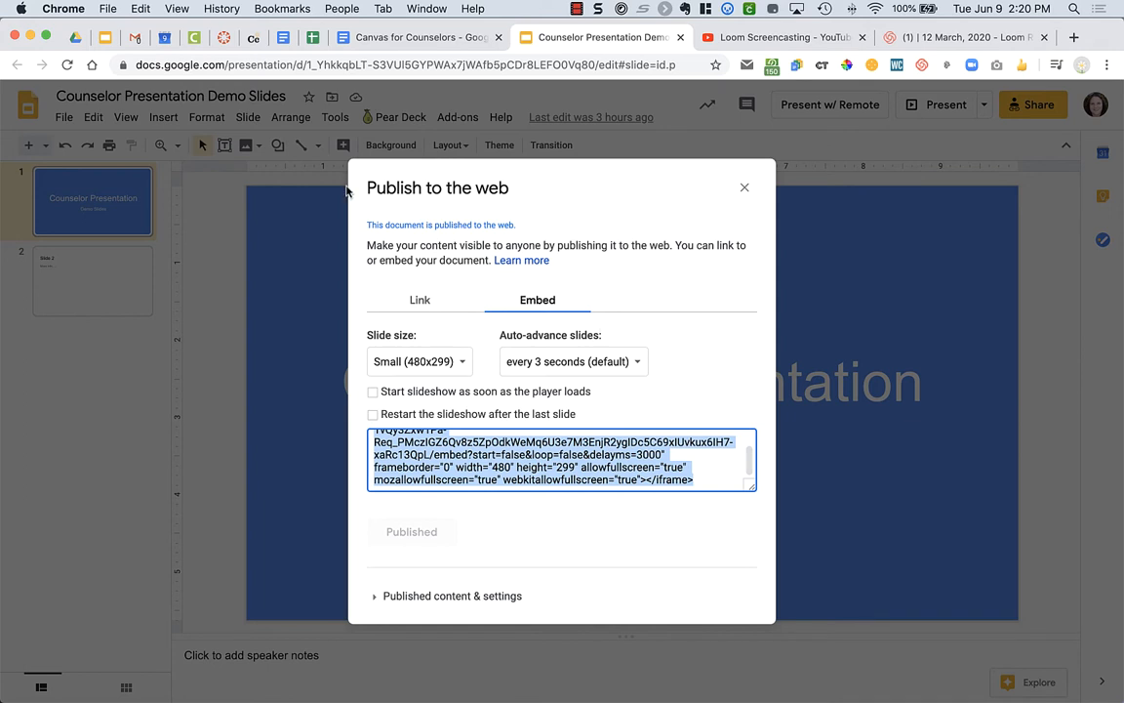
left_click(406, 37)
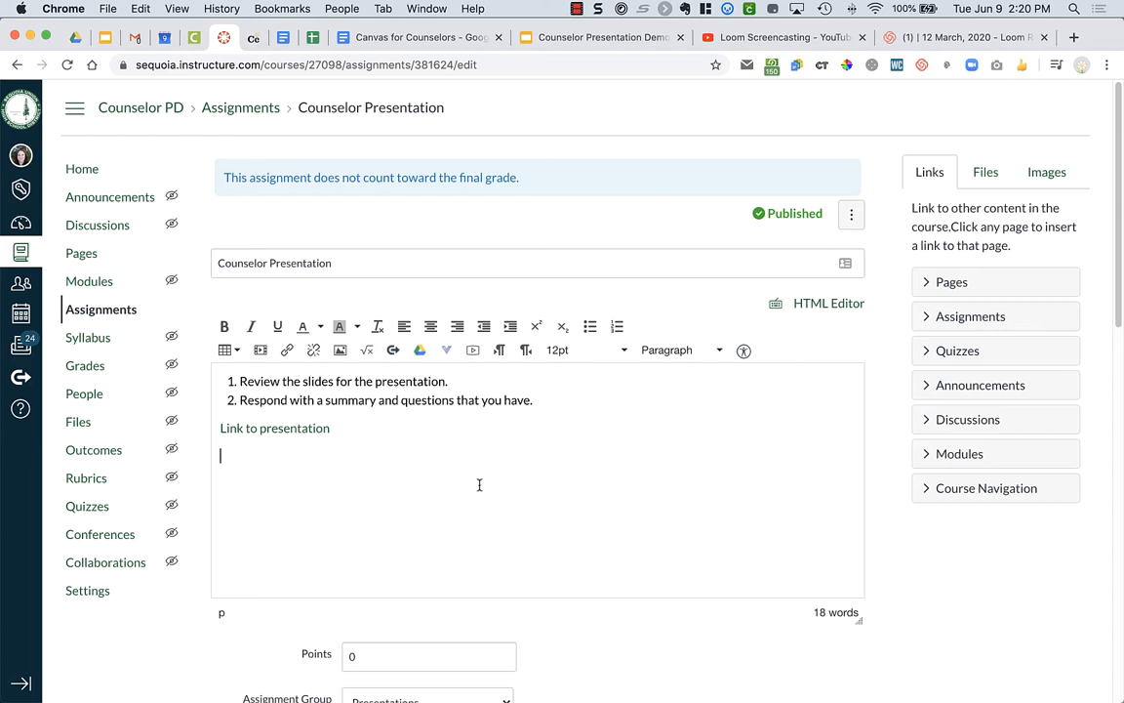
mouse_move(406, 510)
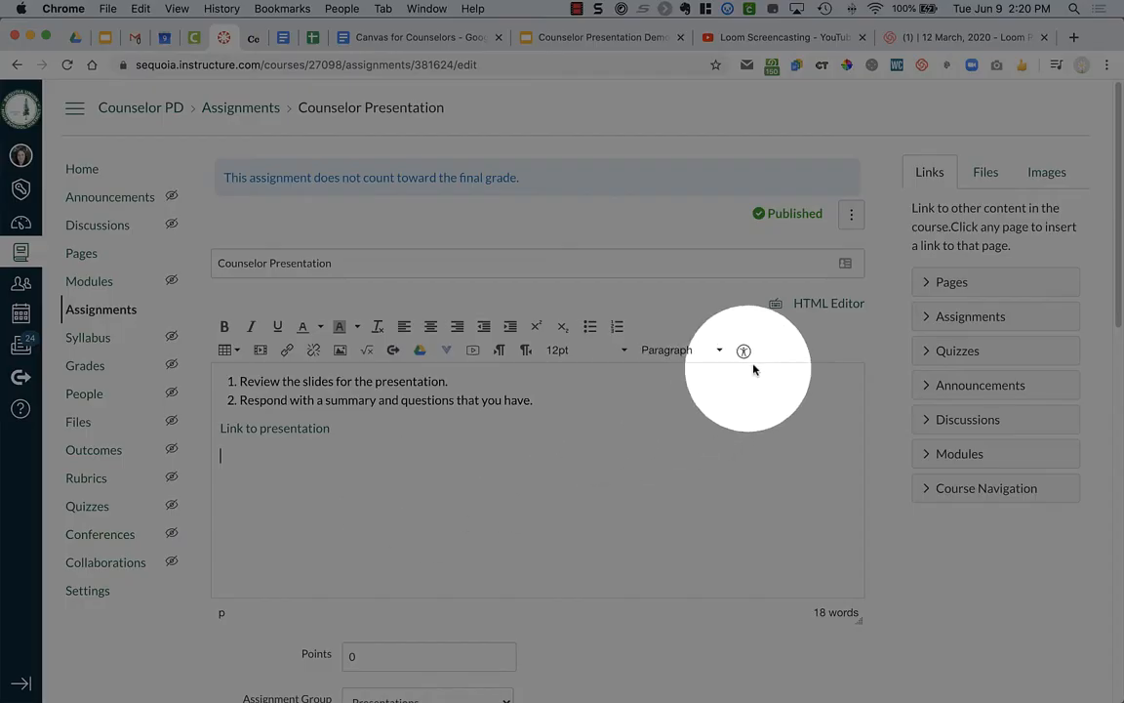
mouse_move(827, 302)
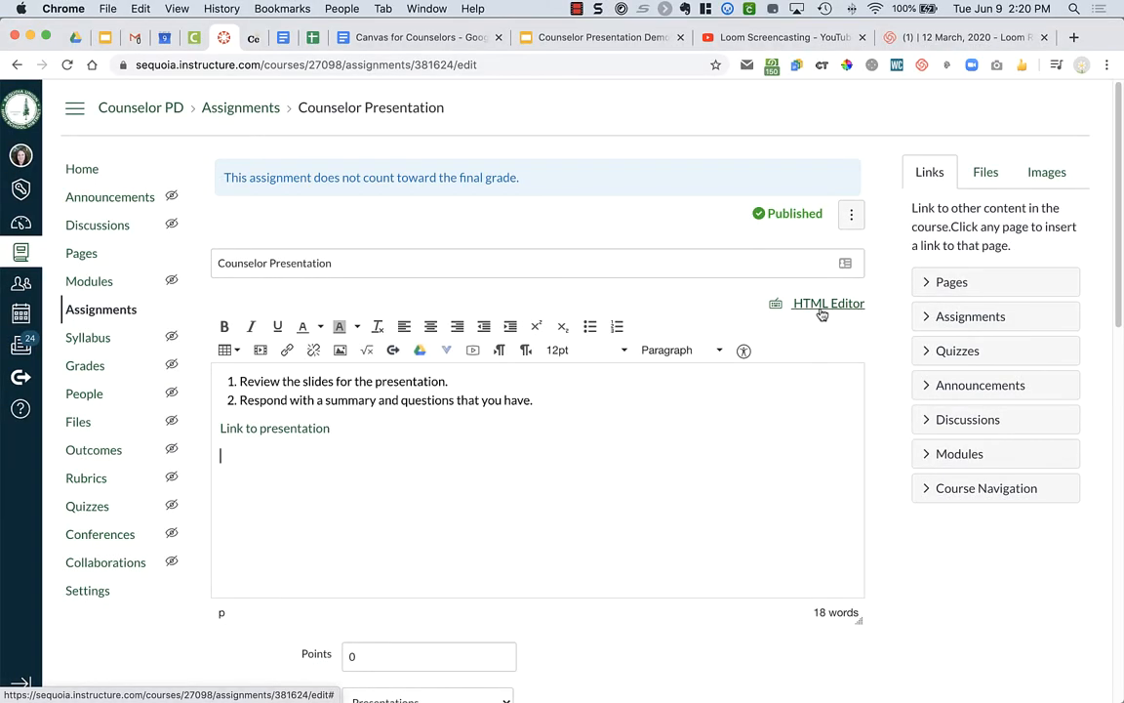
- Paste the slides' iframe embed code at the end of the description HTML
left_click(827, 303)
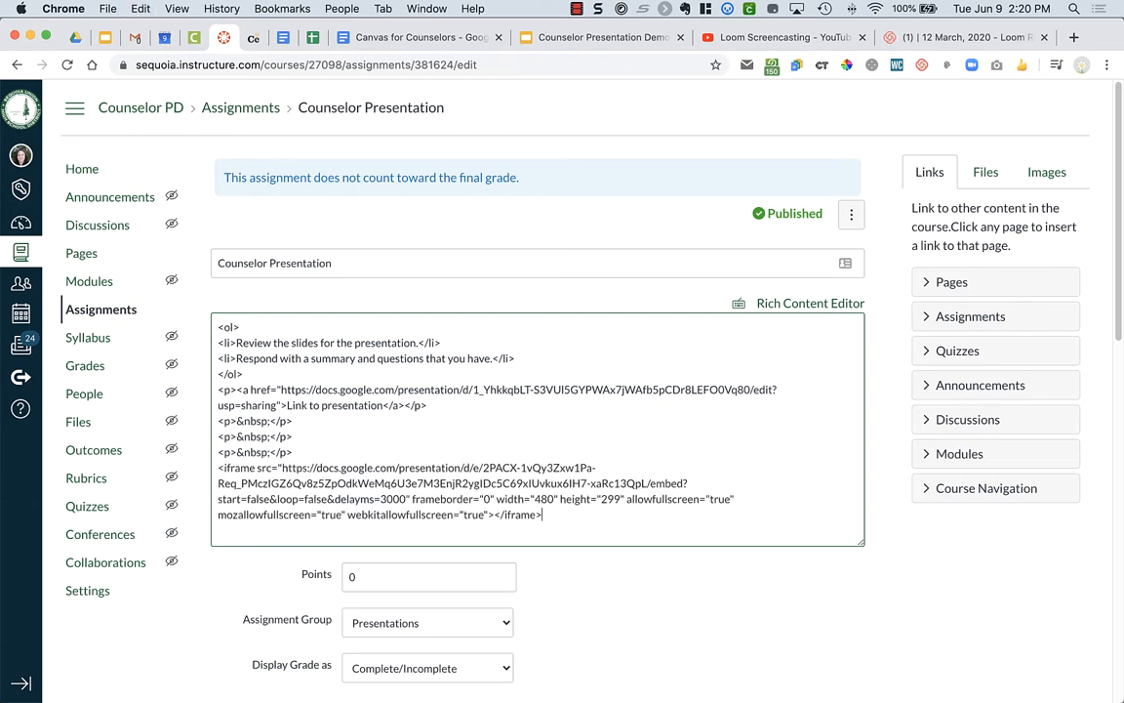
mouse_move(777, 310)
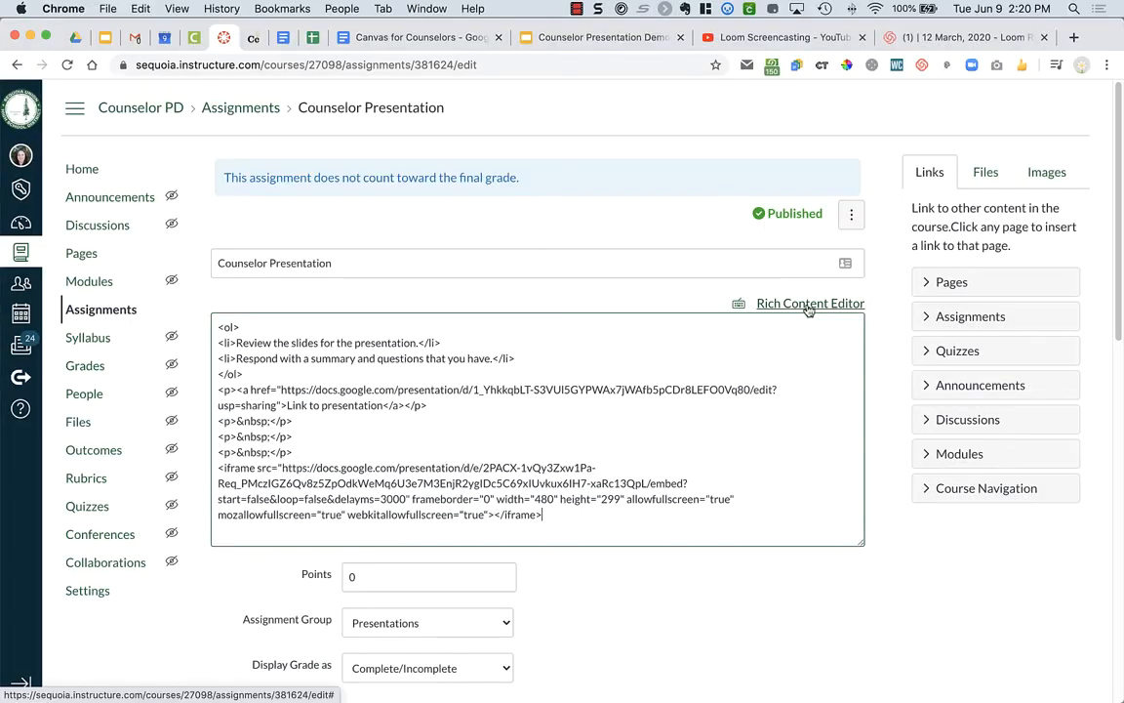
- Return to formatted view and confirm the slides appear below 'Link to presentation'
left_click(809, 303)
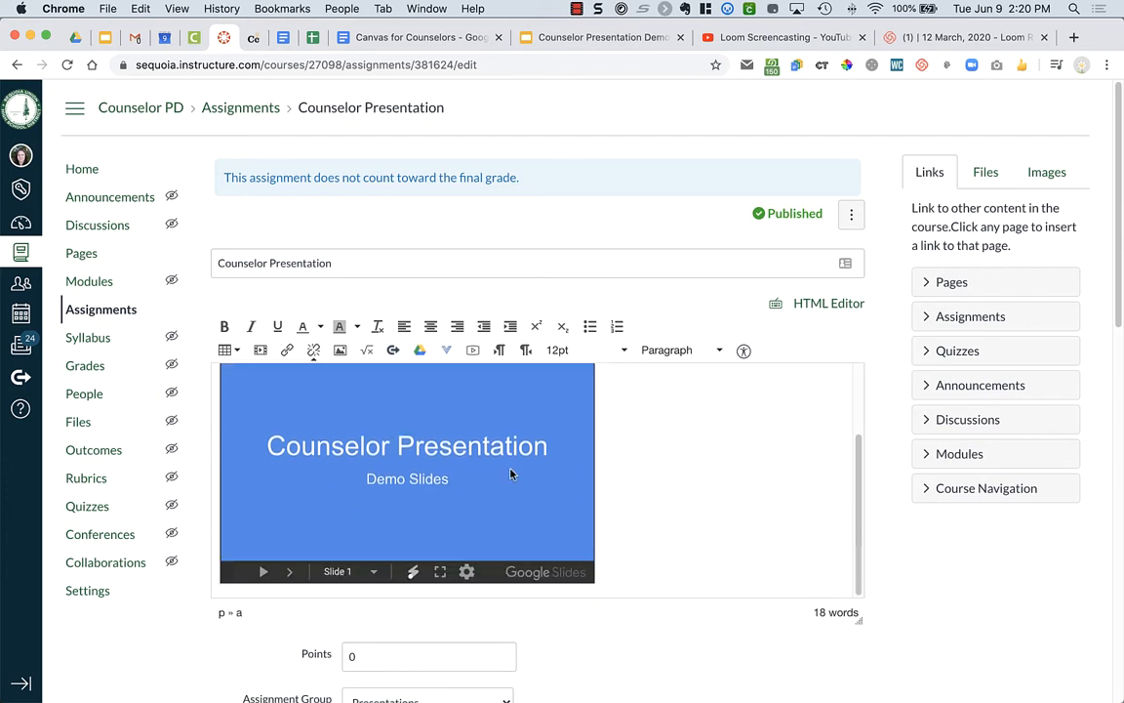
left_click(289, 572)
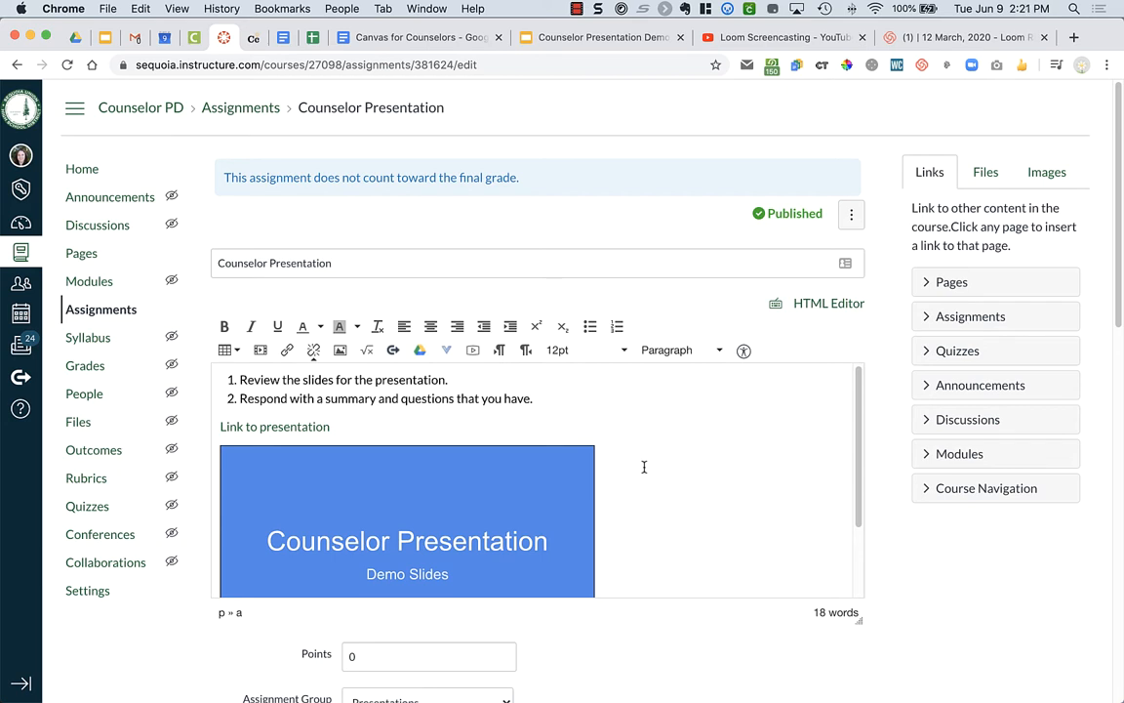
mouse_move(811, 83)
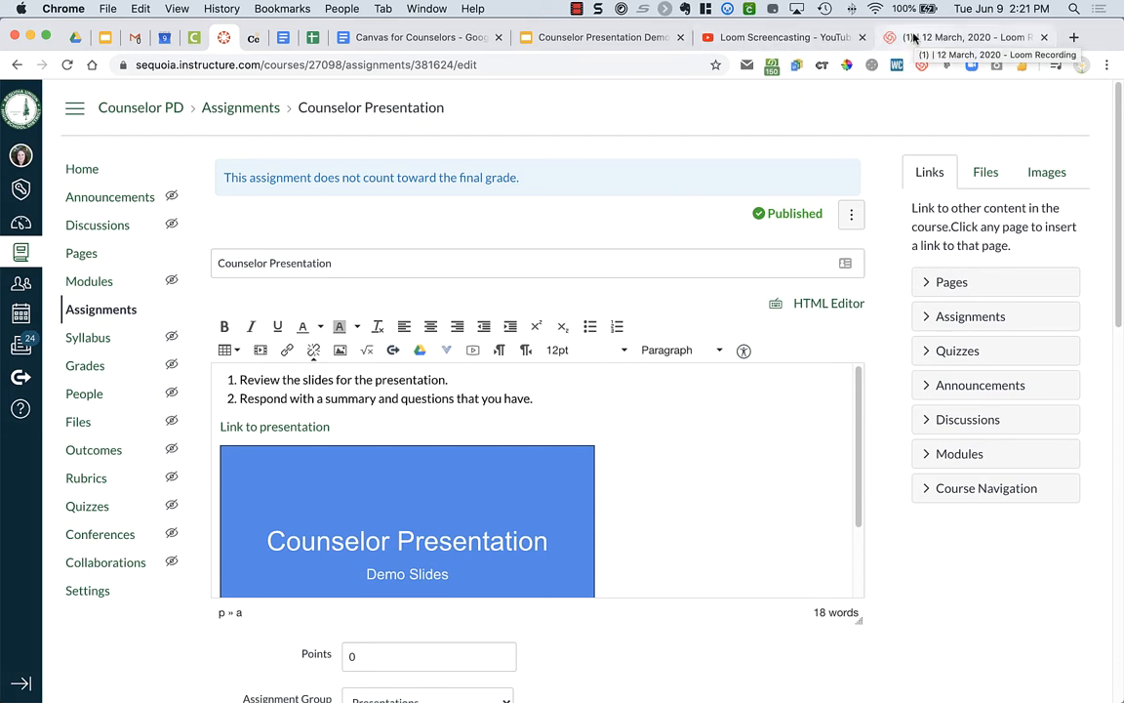
- Copy the Responsive embed code for the 12 March, 2020 Loom Recording
left_click(981, 38)
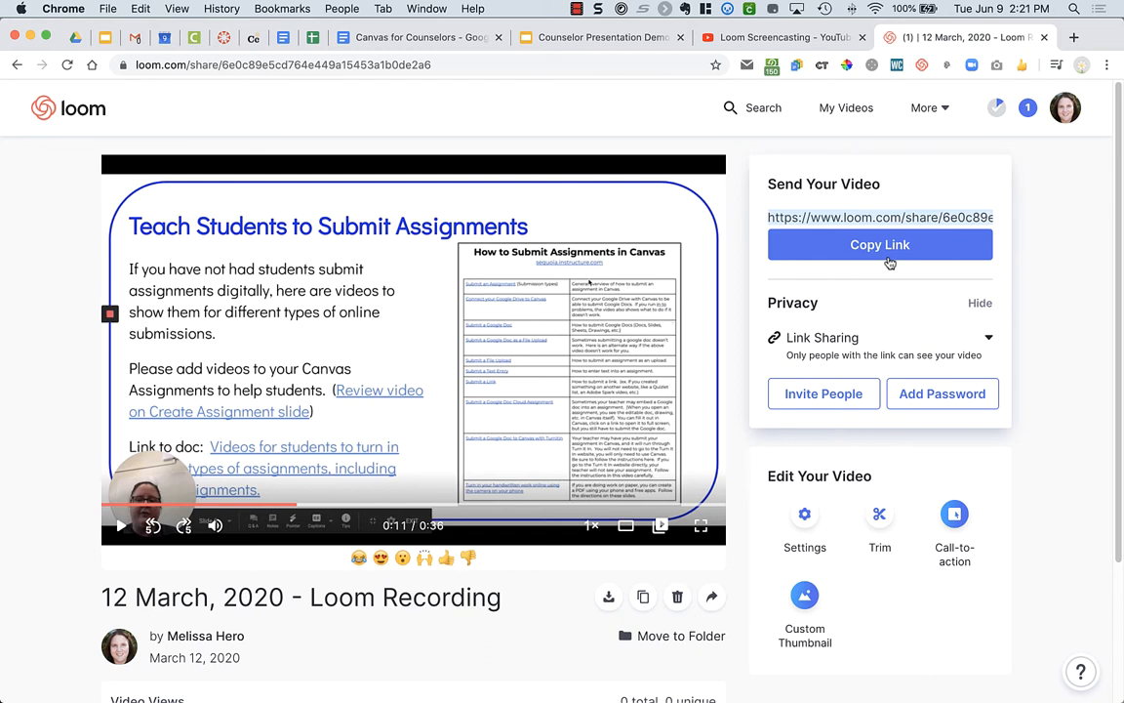
mouse_move(948, 334)
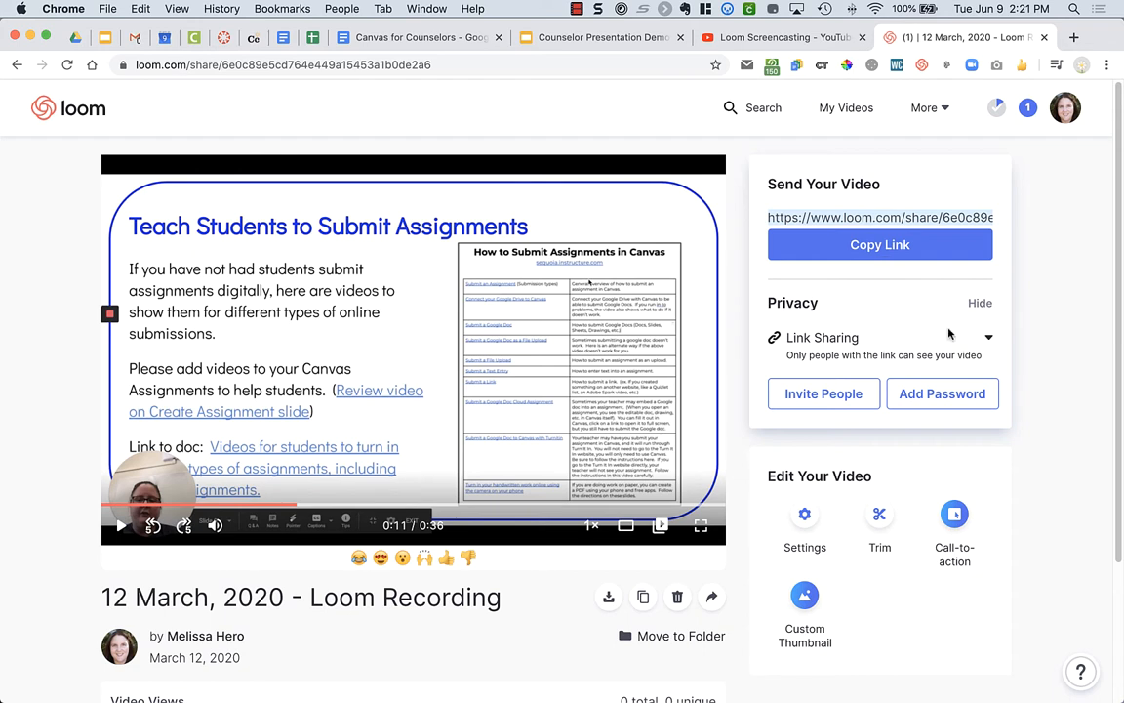
mouse_move(698, 450)
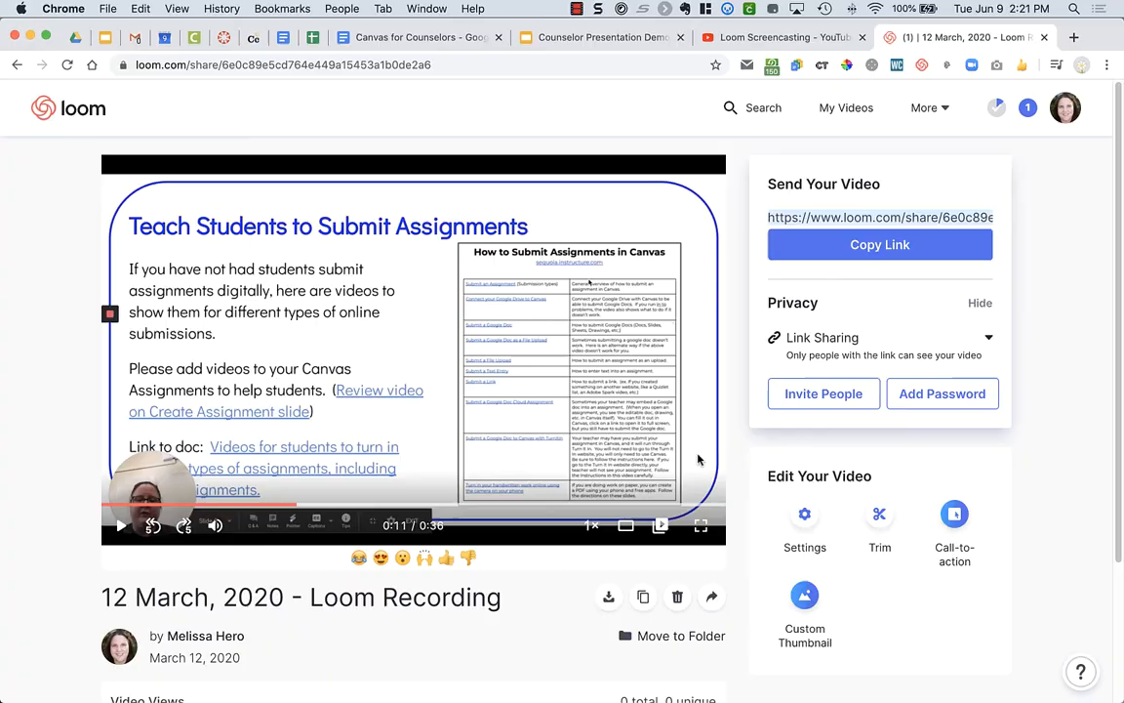
left_click(710, 596)
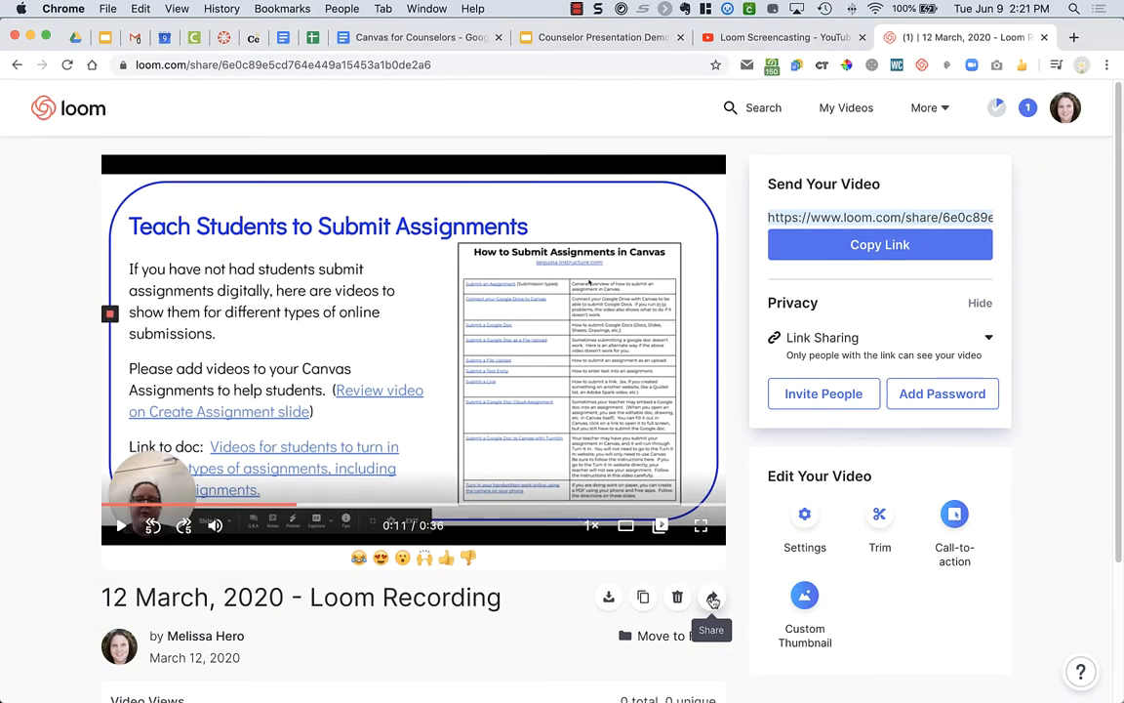
left_click(710, 599)
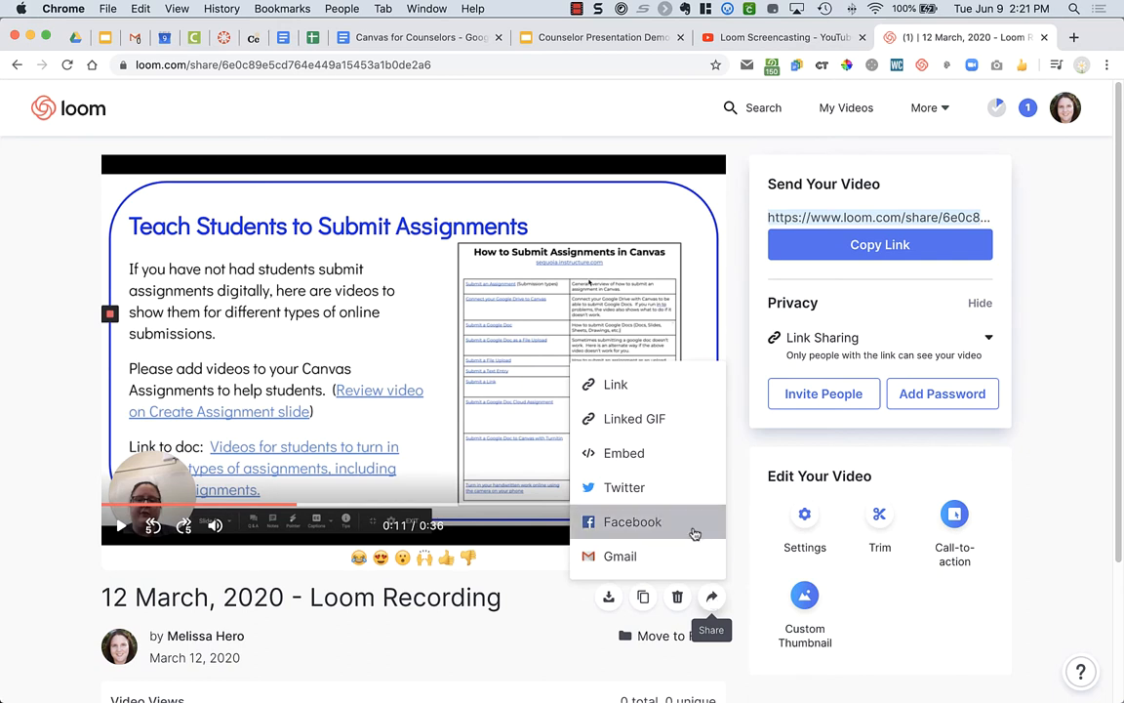
left_click(625, 453)
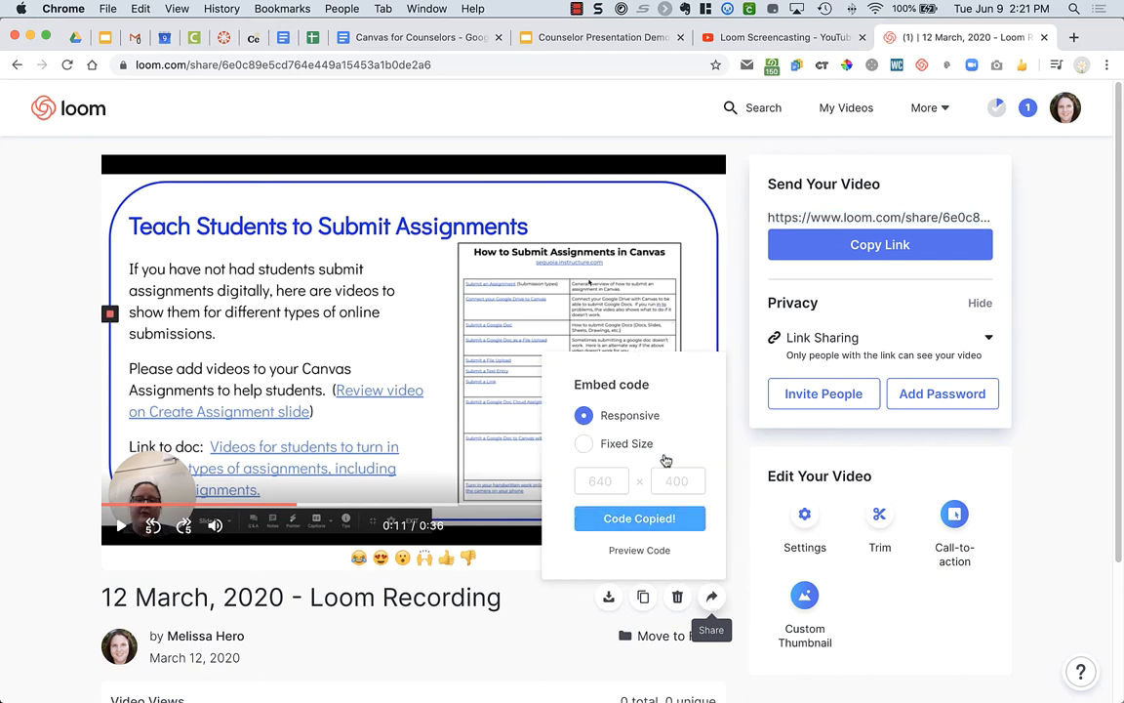
mouse_move(596, 435)
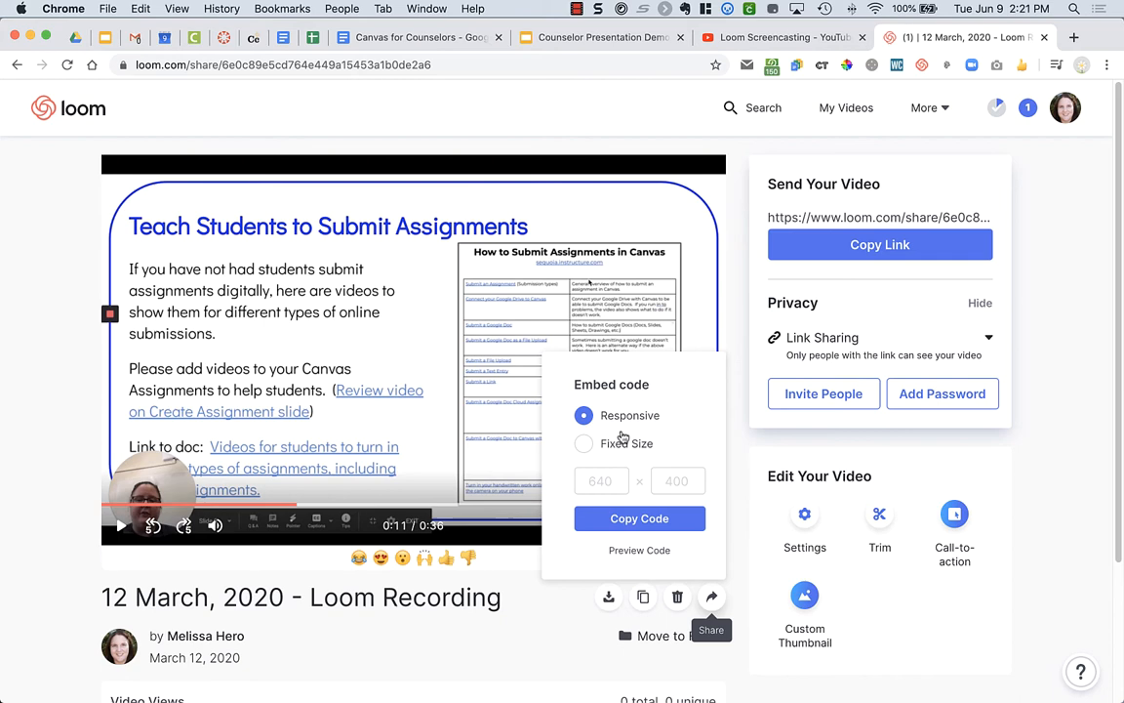
left_click(640, 518)
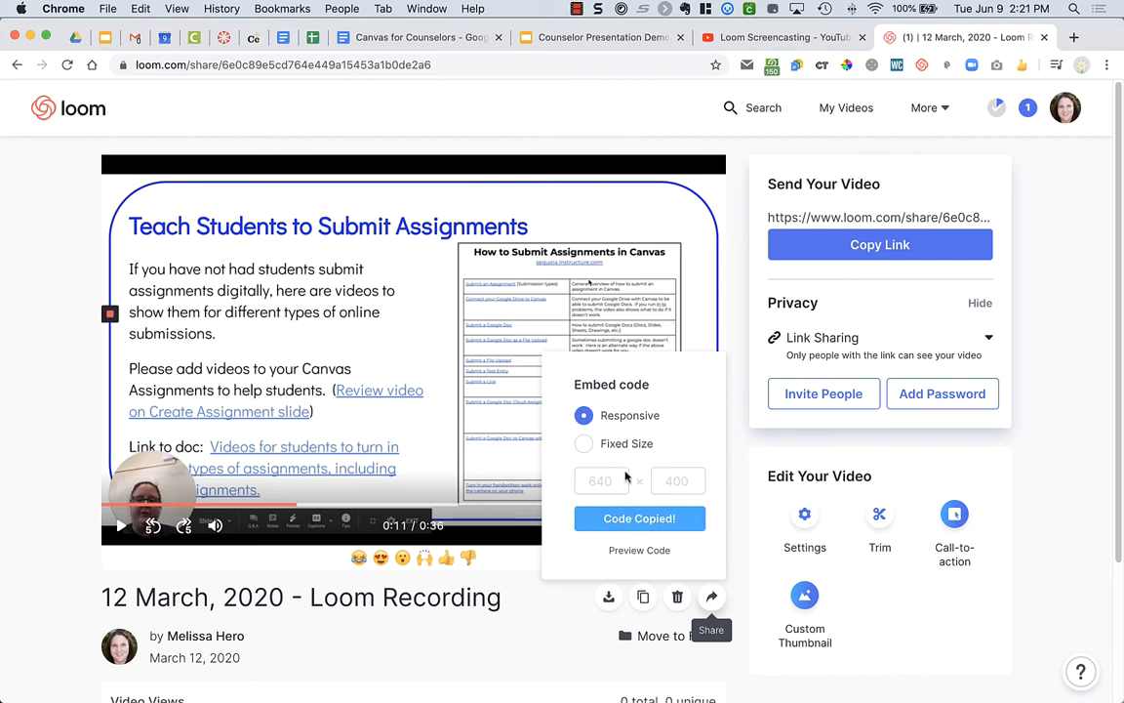
left_click(429, 37)
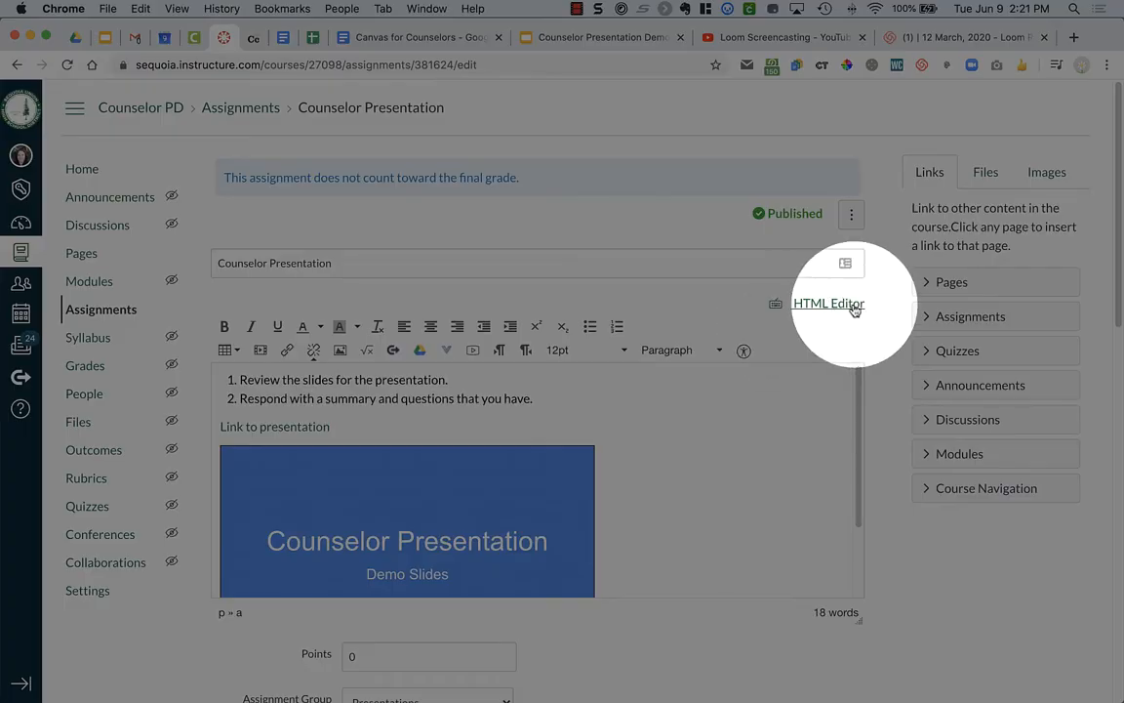
- Paste the Loom embed code after the slides iframe in the description HTML
left_click(827, 303)
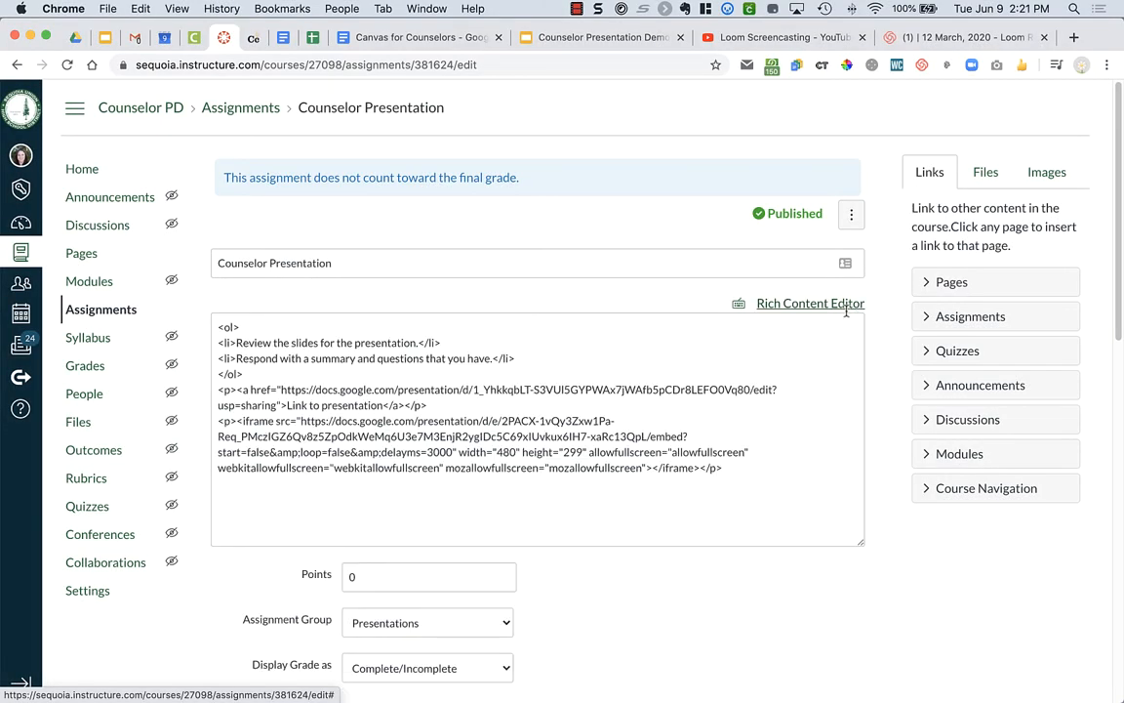
left_click(537, 439)
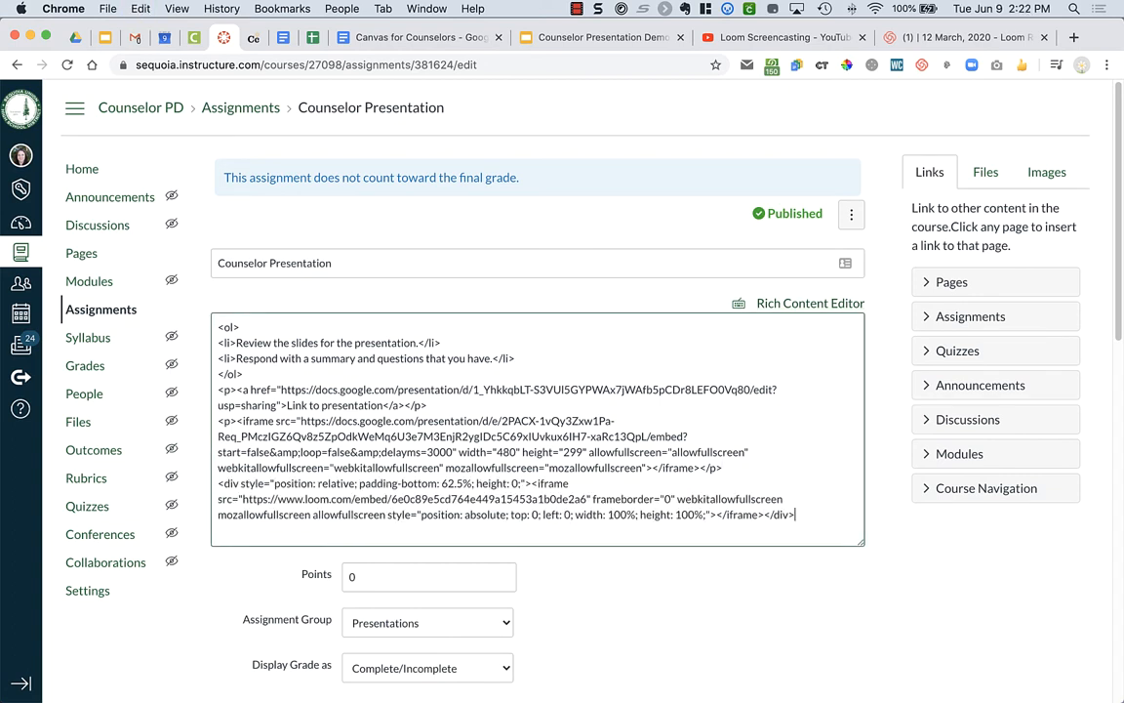
left_click(810, 303)
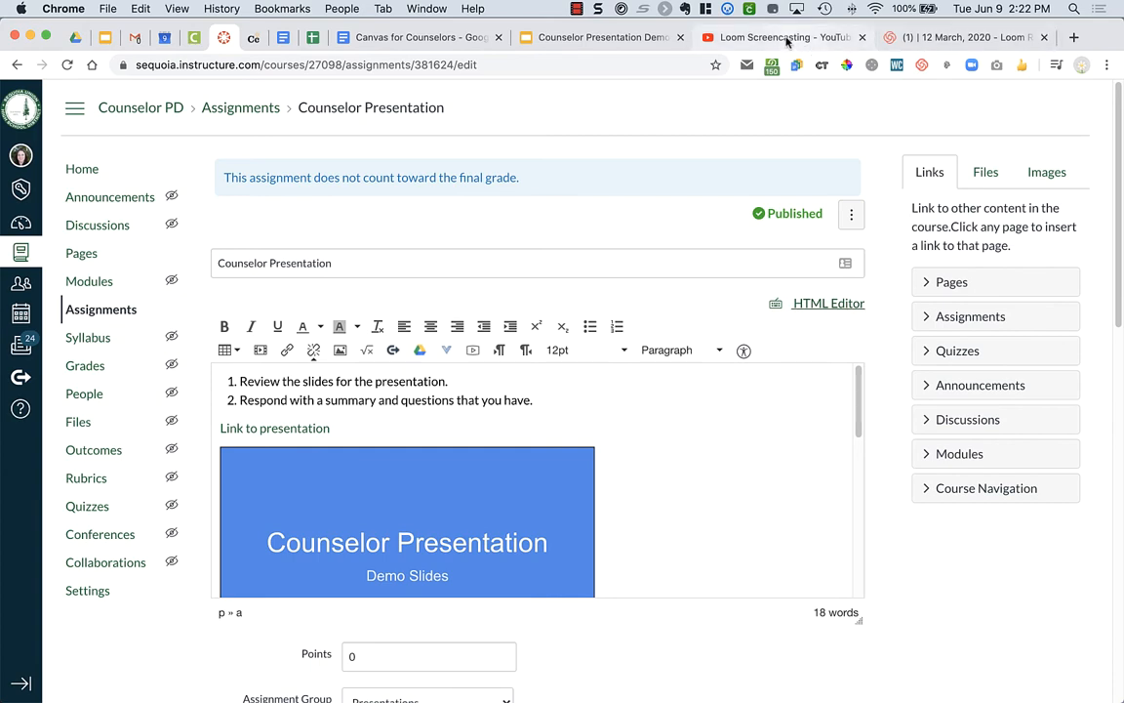
- Copy the youtu.be share link for the Loom Screencasting YouTube video
left_click(786, 38)
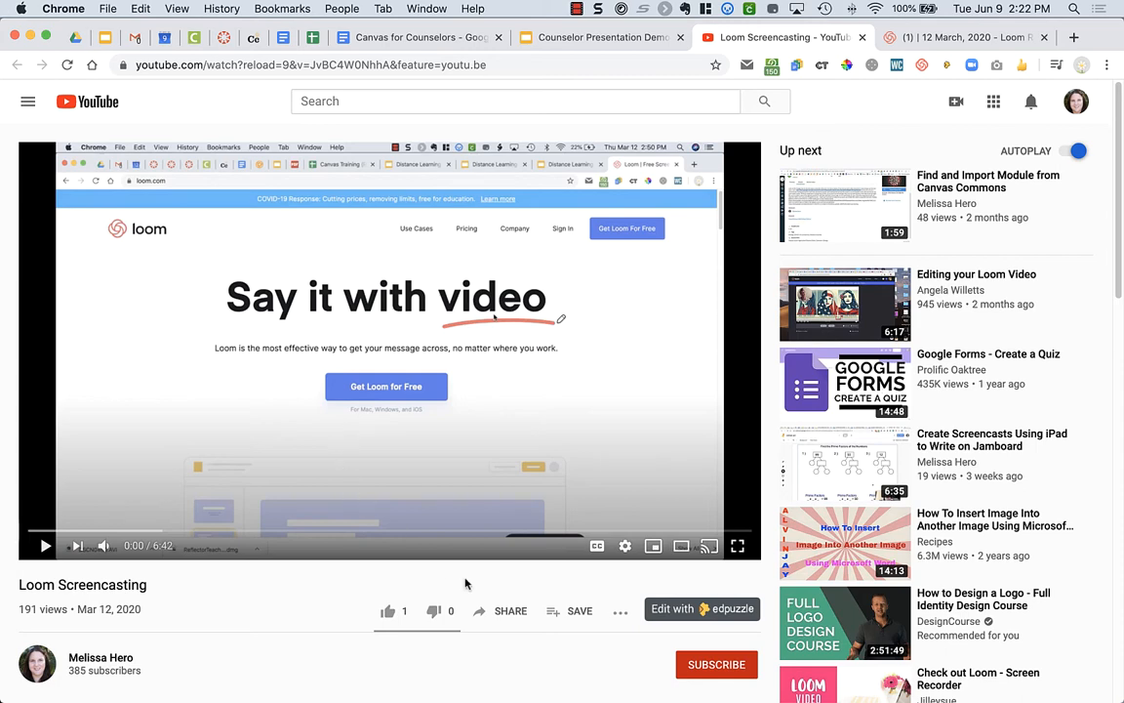
left_click(501, 610)
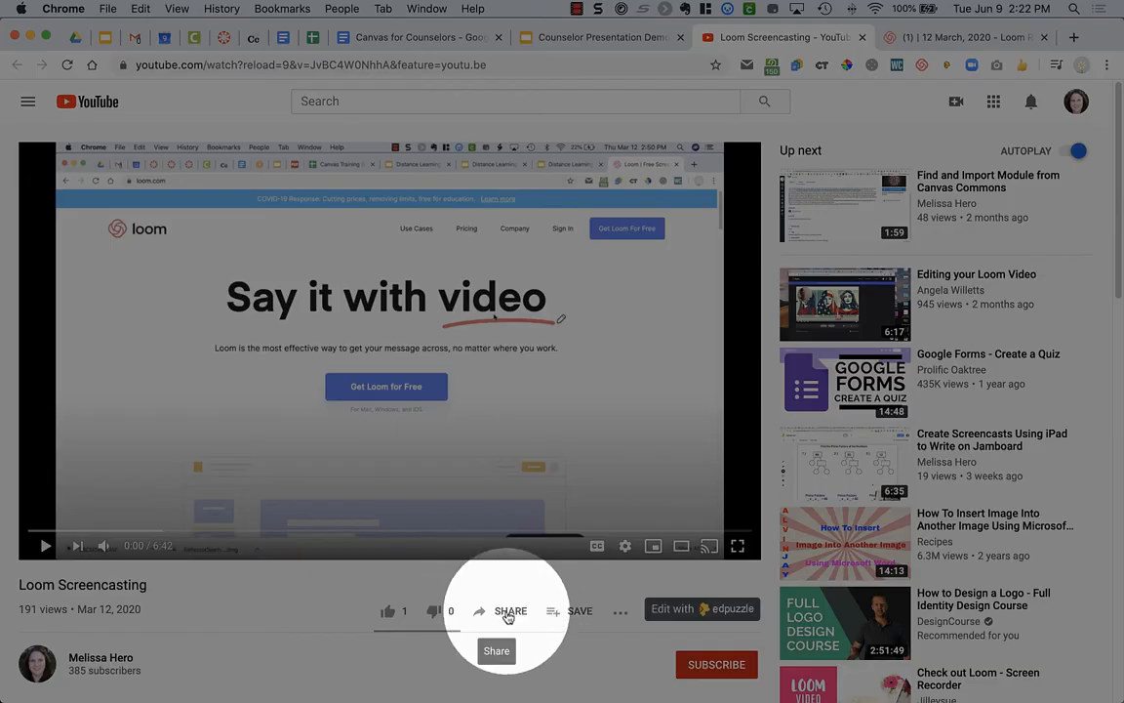
left_click(510, 610)
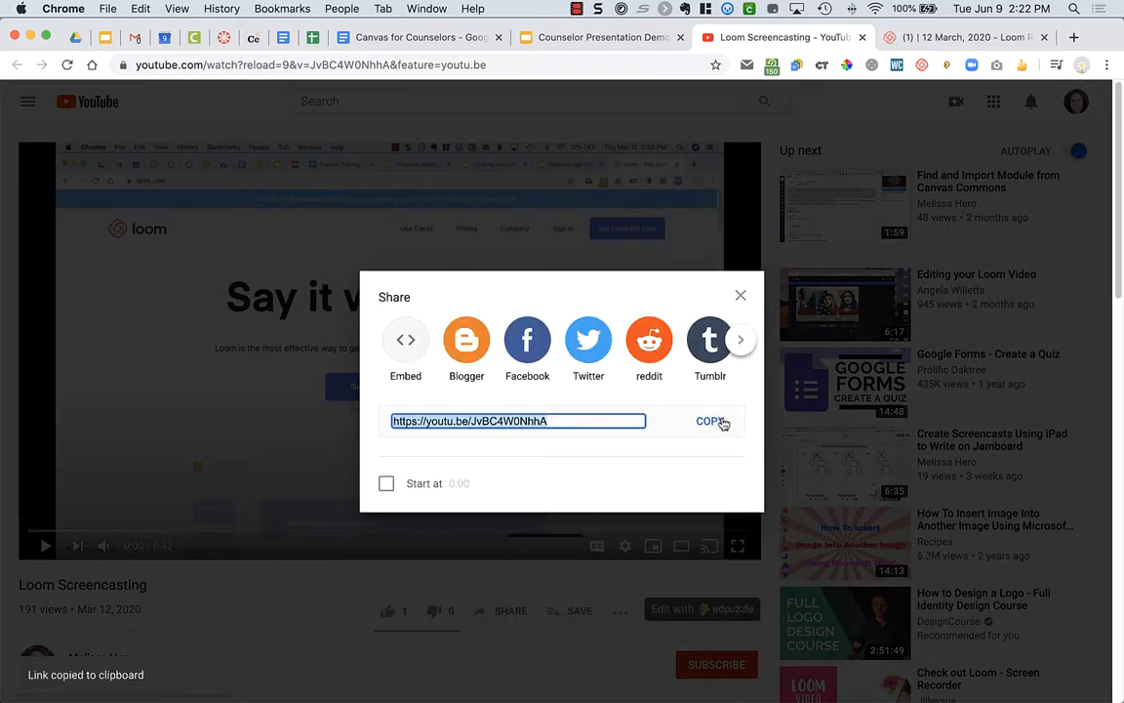
left_click(223, 37)
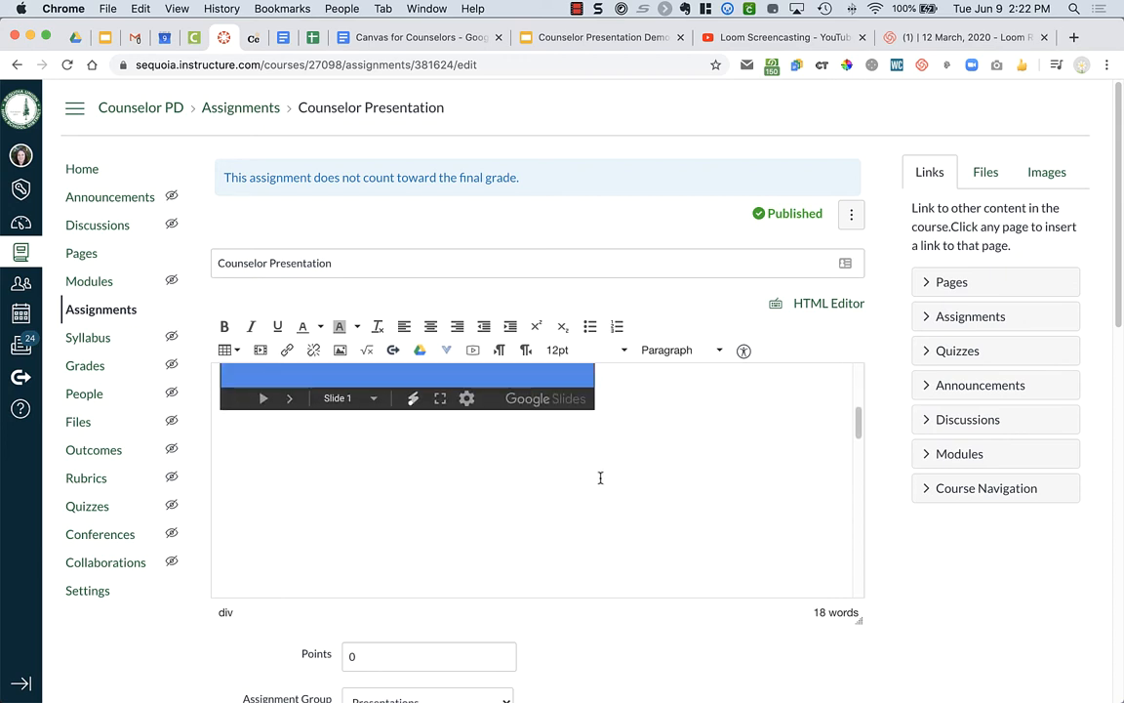
type("https://youtu.be/JvBC4W0NhhA")
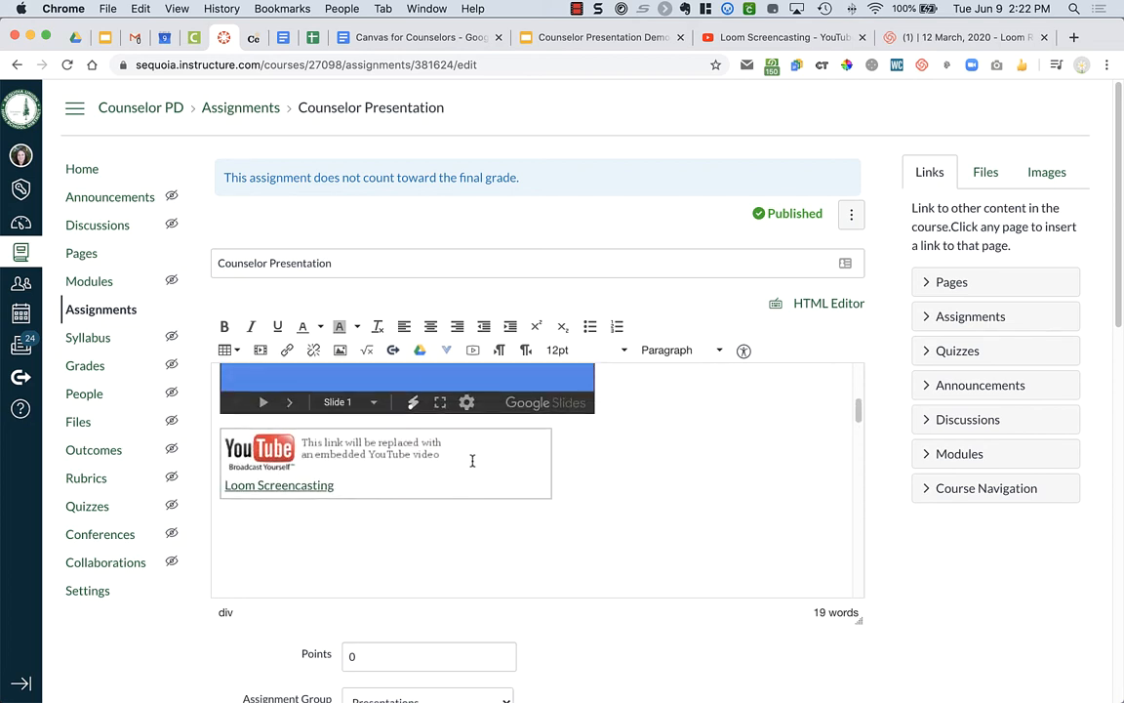
mouse_move(374, 459)
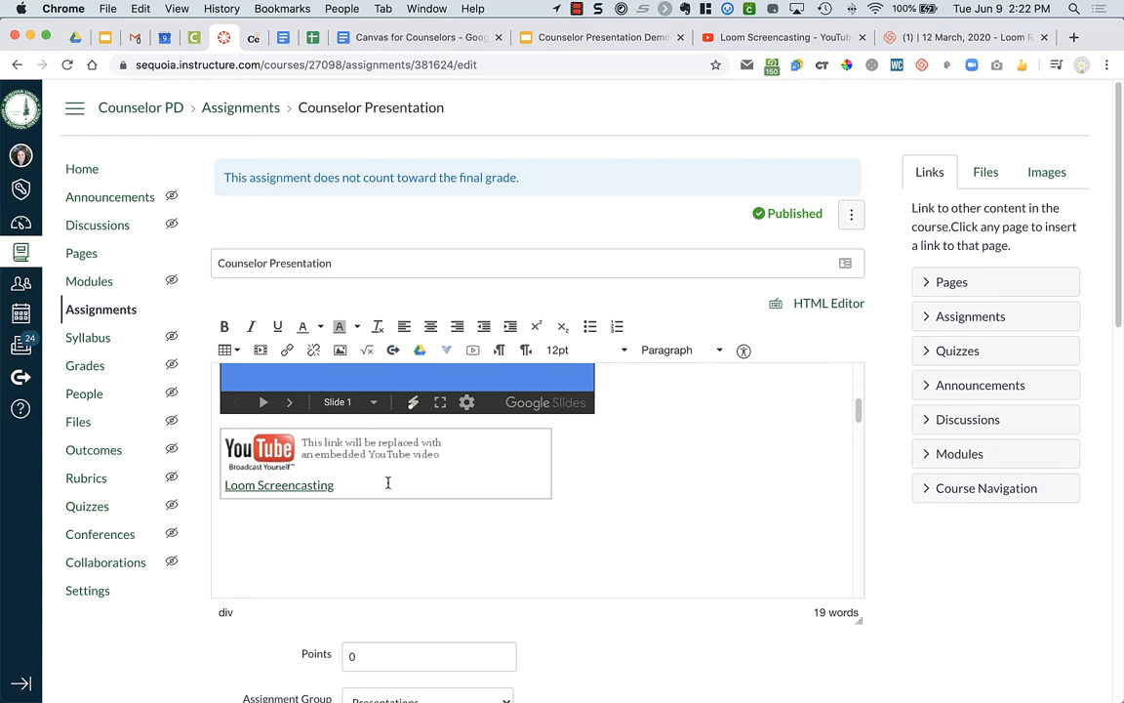
mouse_move(397, 489)
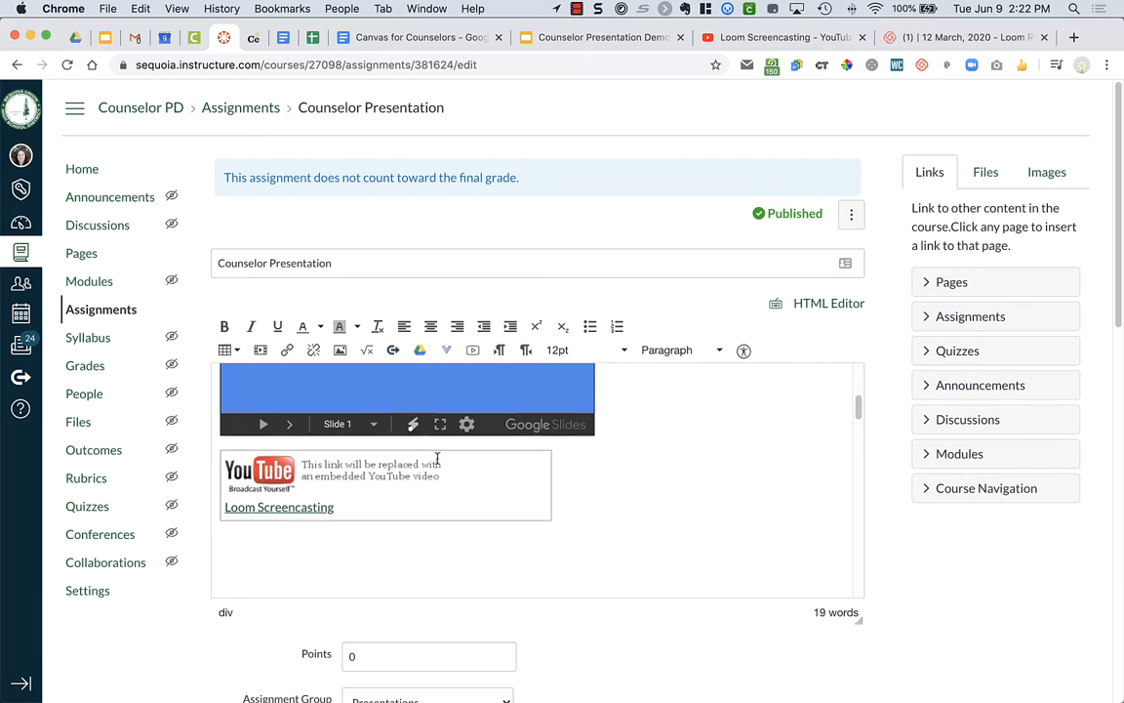
scroll("down", 3)
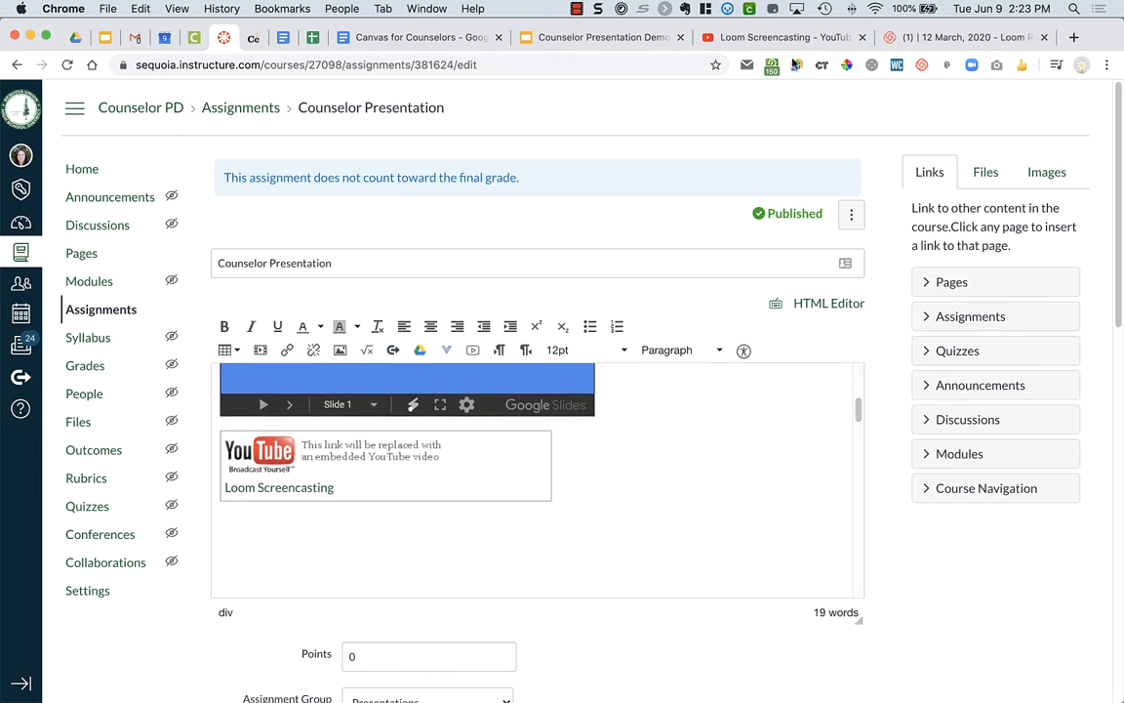
- View the Loom Screencasting YouTube video, then the 12 March, 2020 Loom Recording
left_click(781, 37)
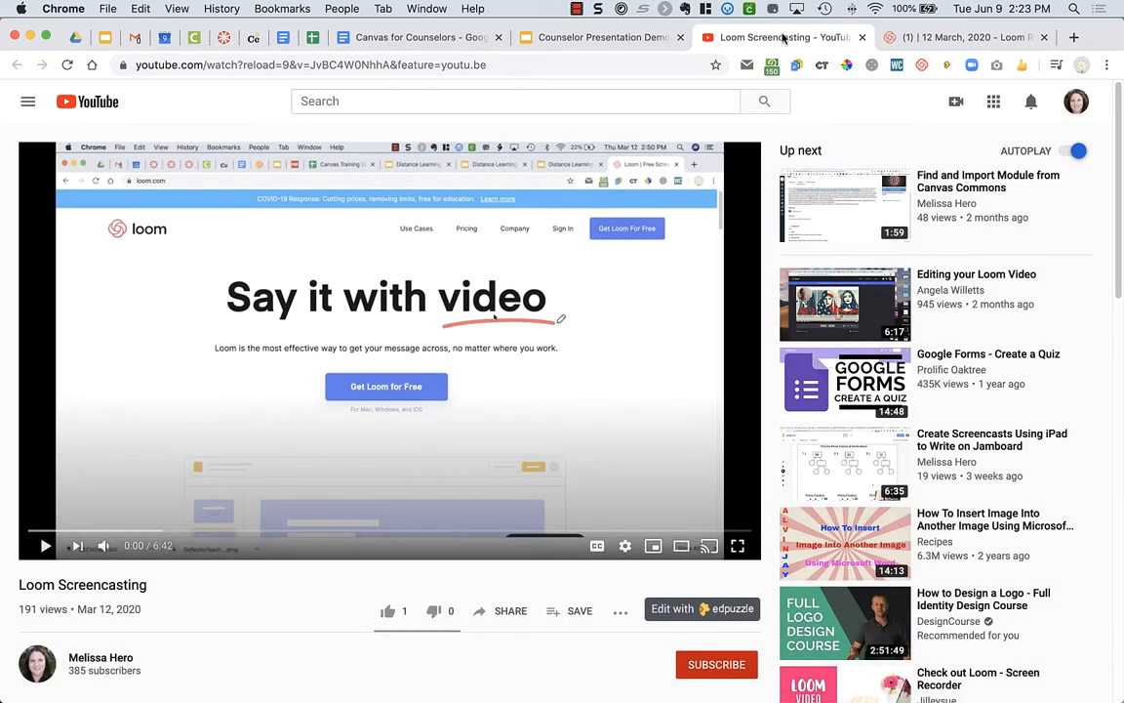
left_click(981, 38)
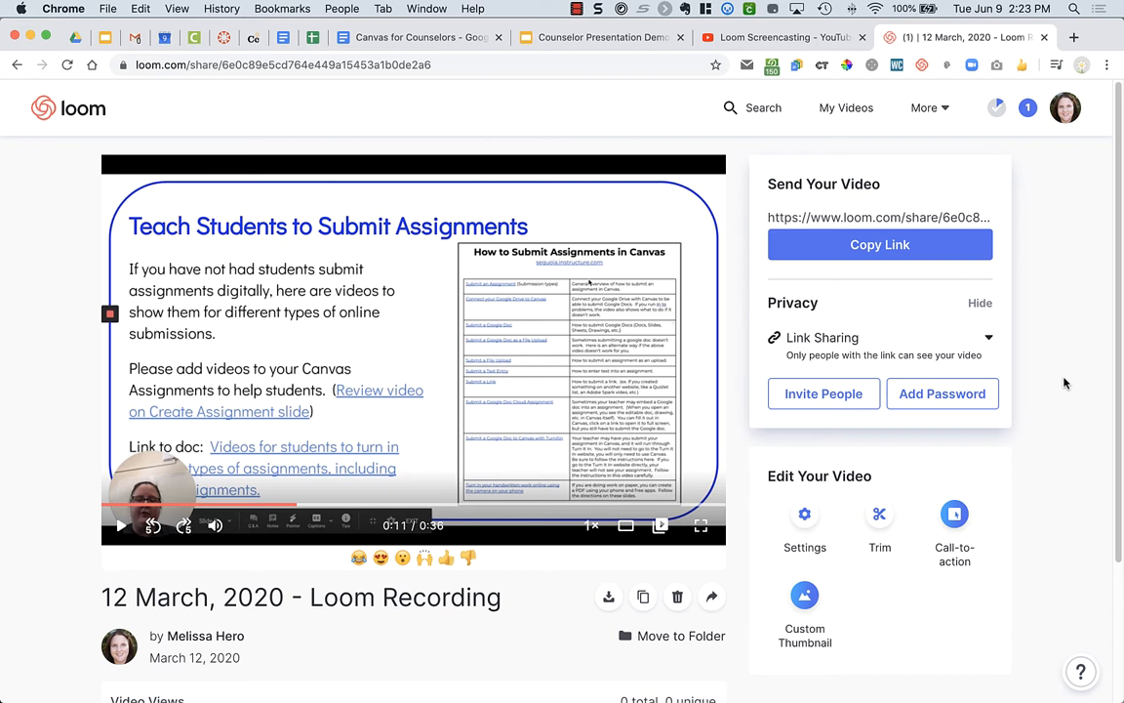
mouse_move(791, 462)
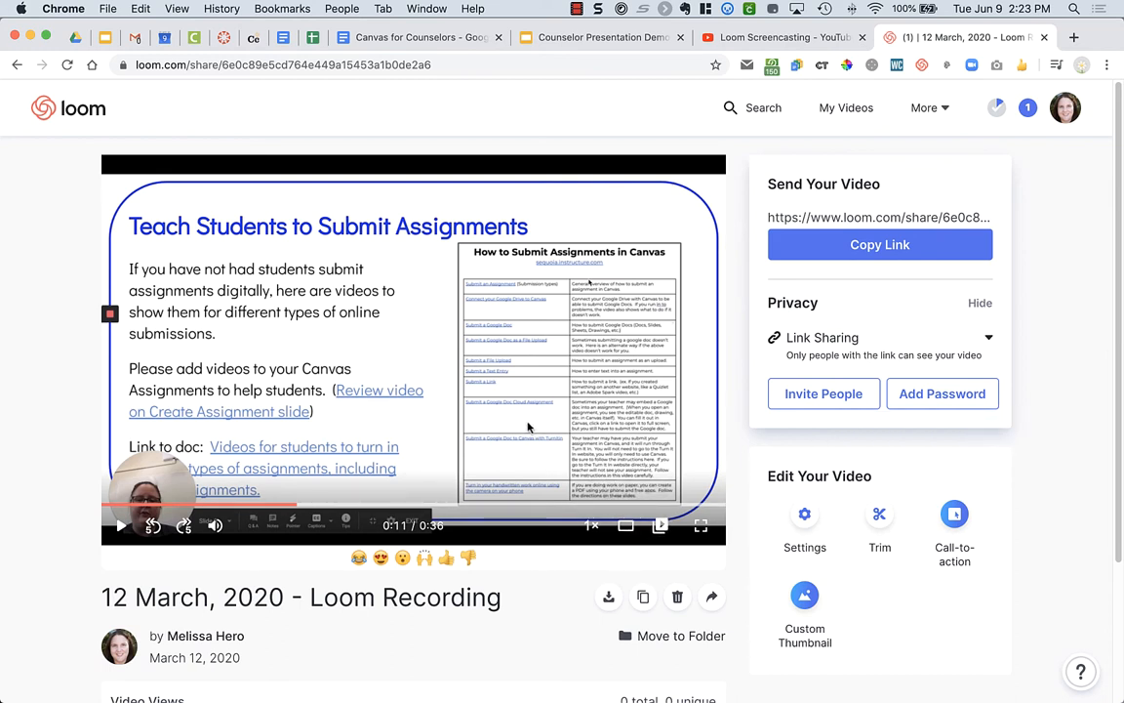
- Click on the 12 March, 2020 Loom recording's share page
left_click(608, 597)
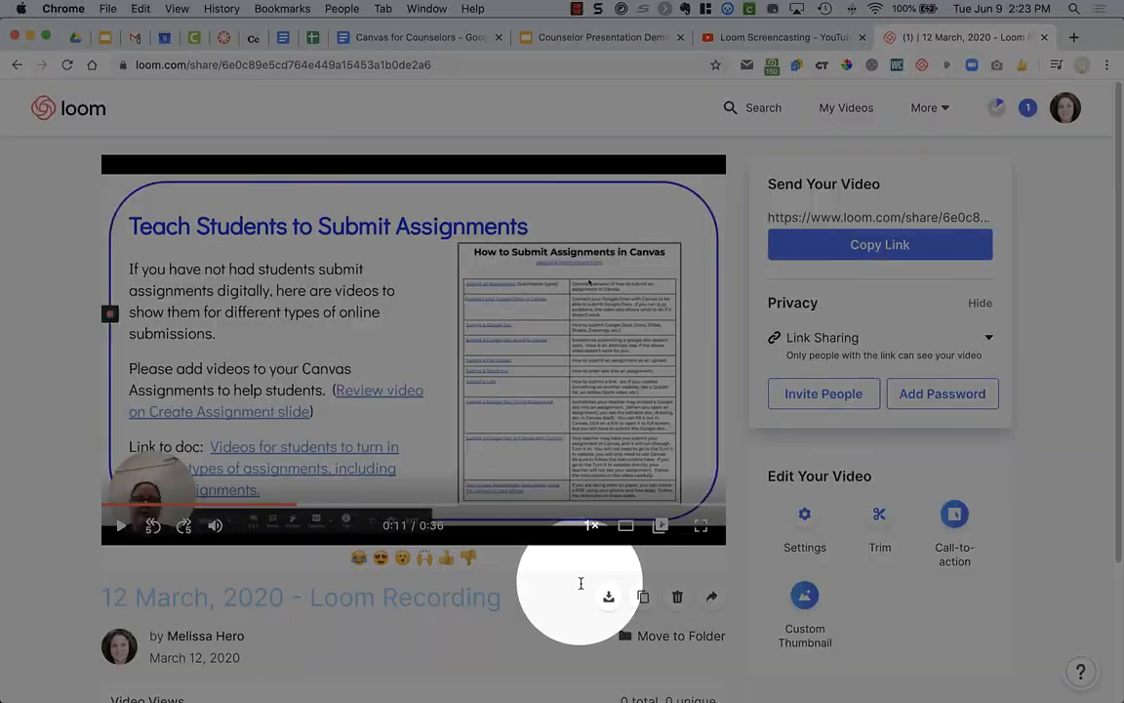
mouse_move(608, 596)
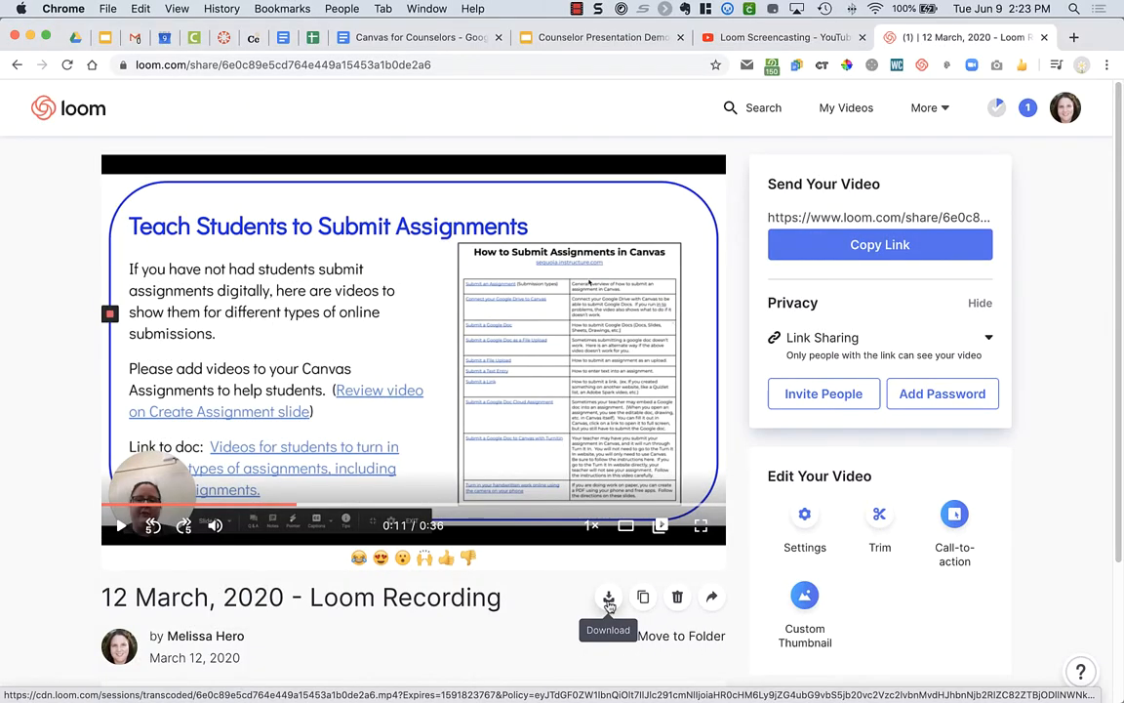
mouse_move(841, 115)
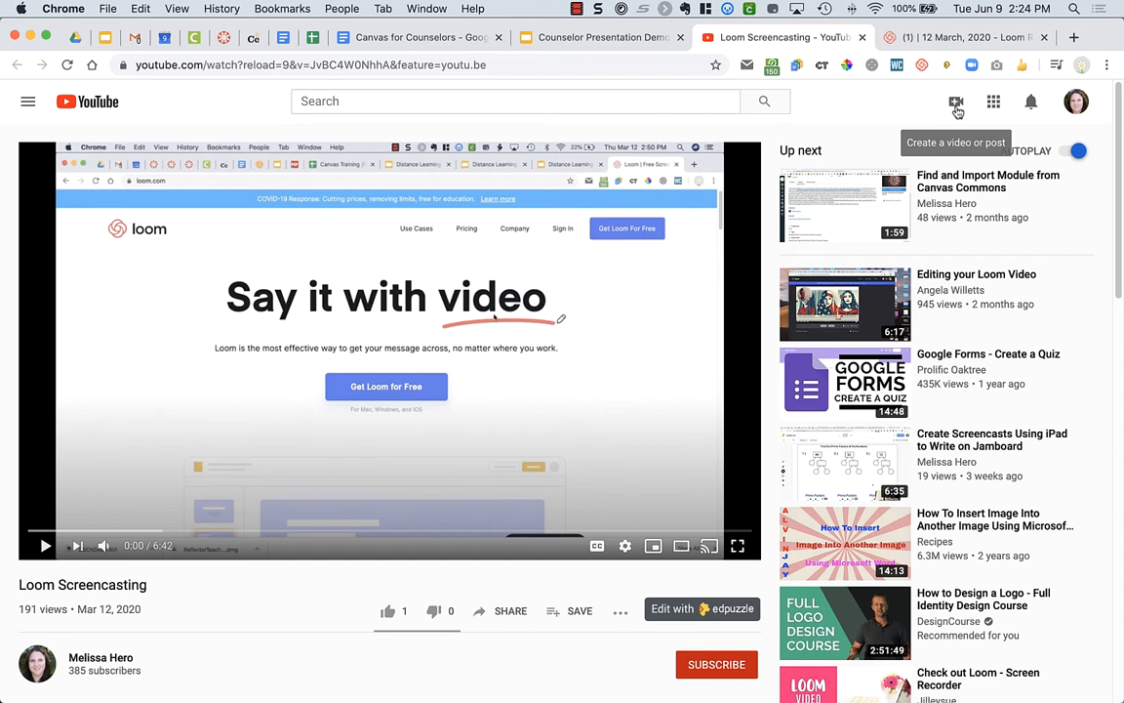
mouse_move(611, 527)
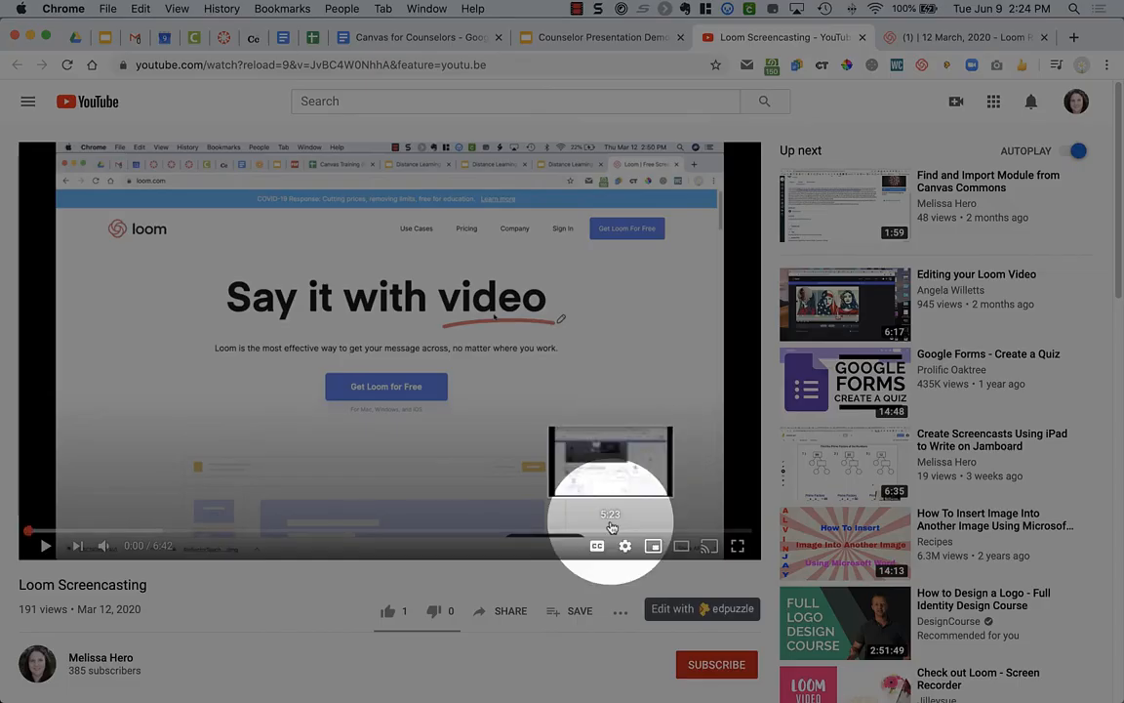
mouse_move(596, 545)
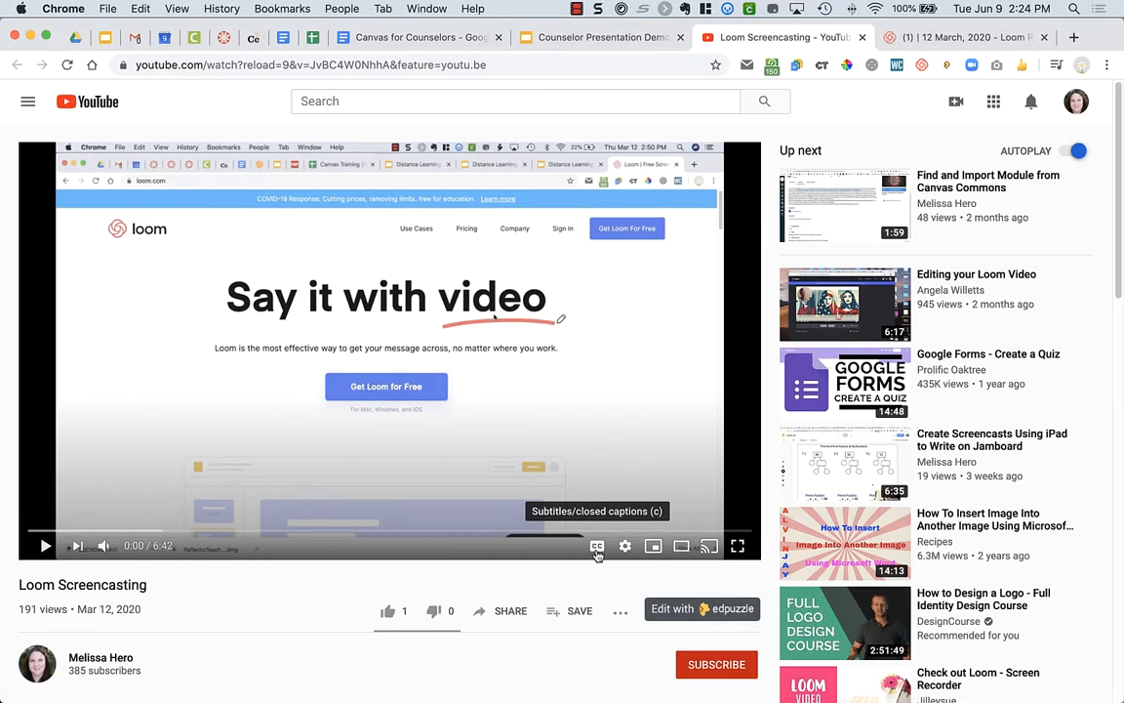
- Turn on YouTube subtitles for the Loom Screencasting video
left_click(596, 546)
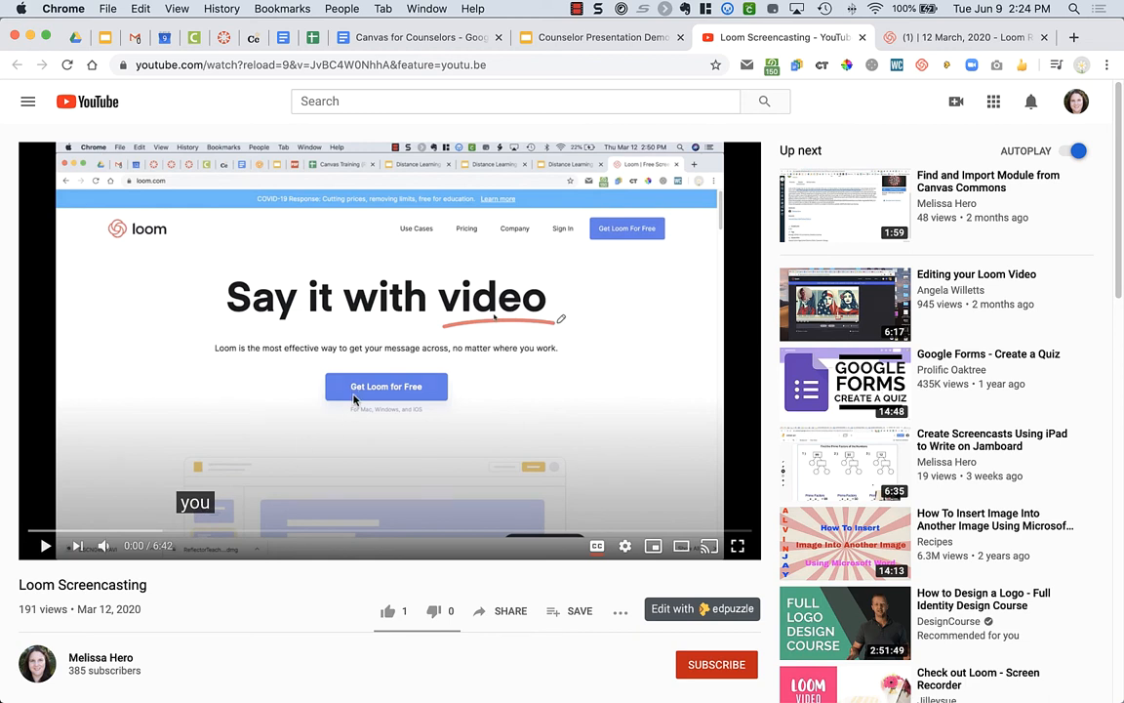
mouse_move(221, 492)
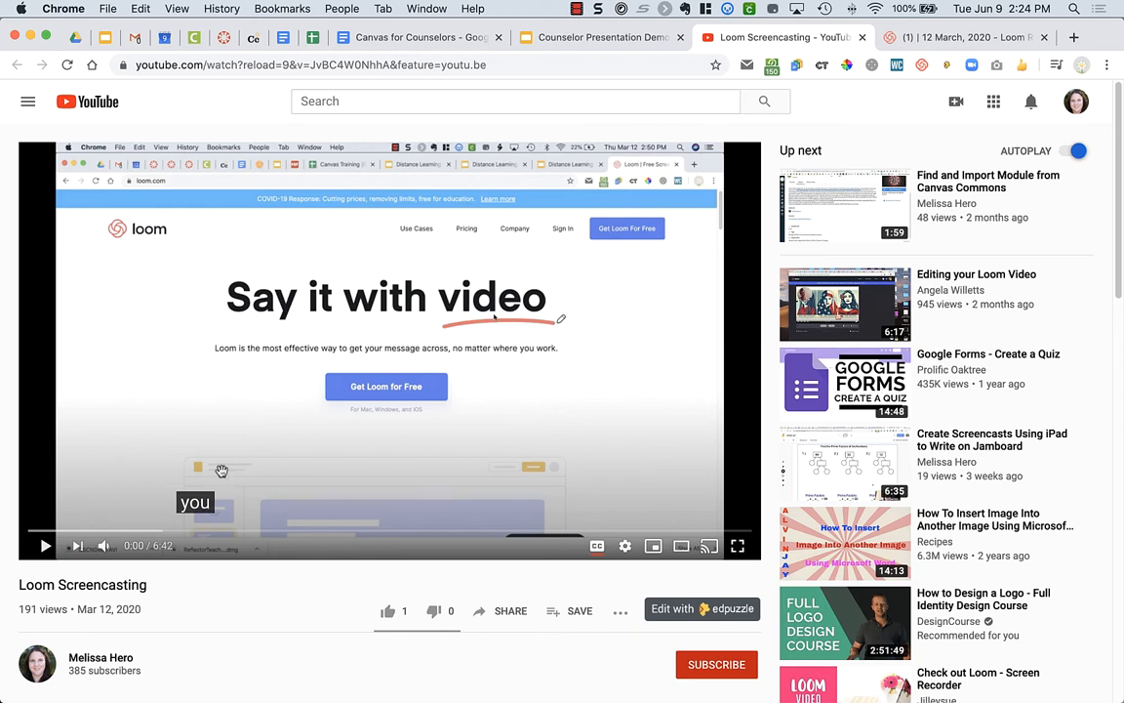
mouse_move(281, 471)
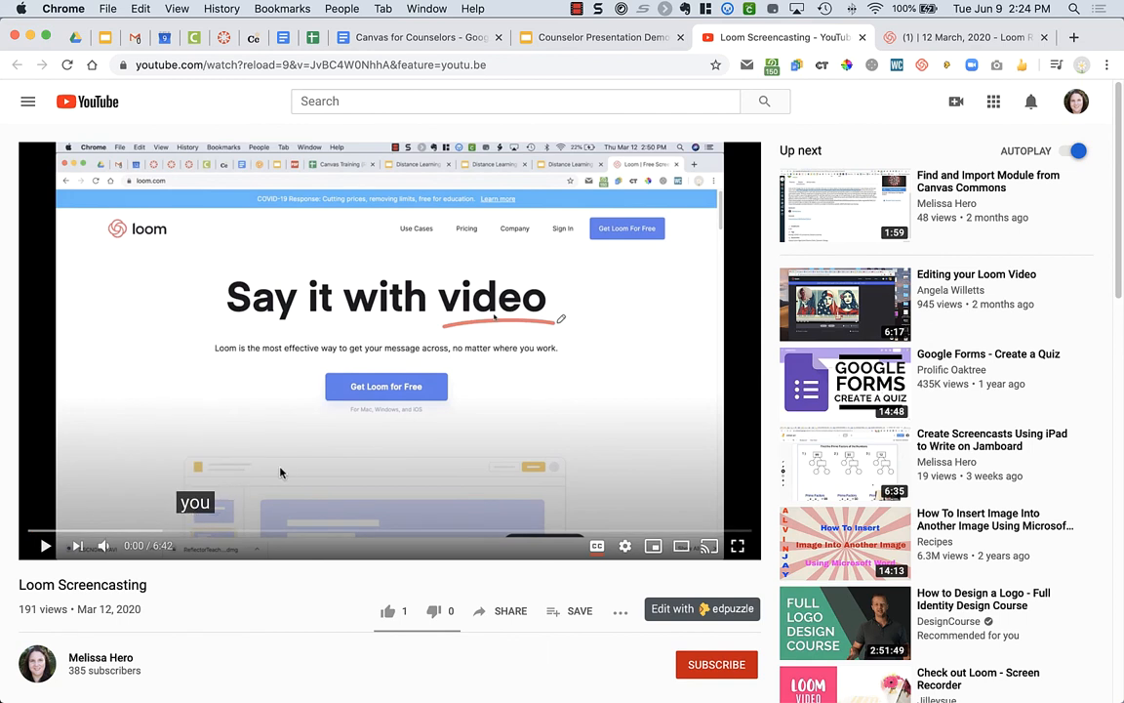
mouse_move(310, 305)
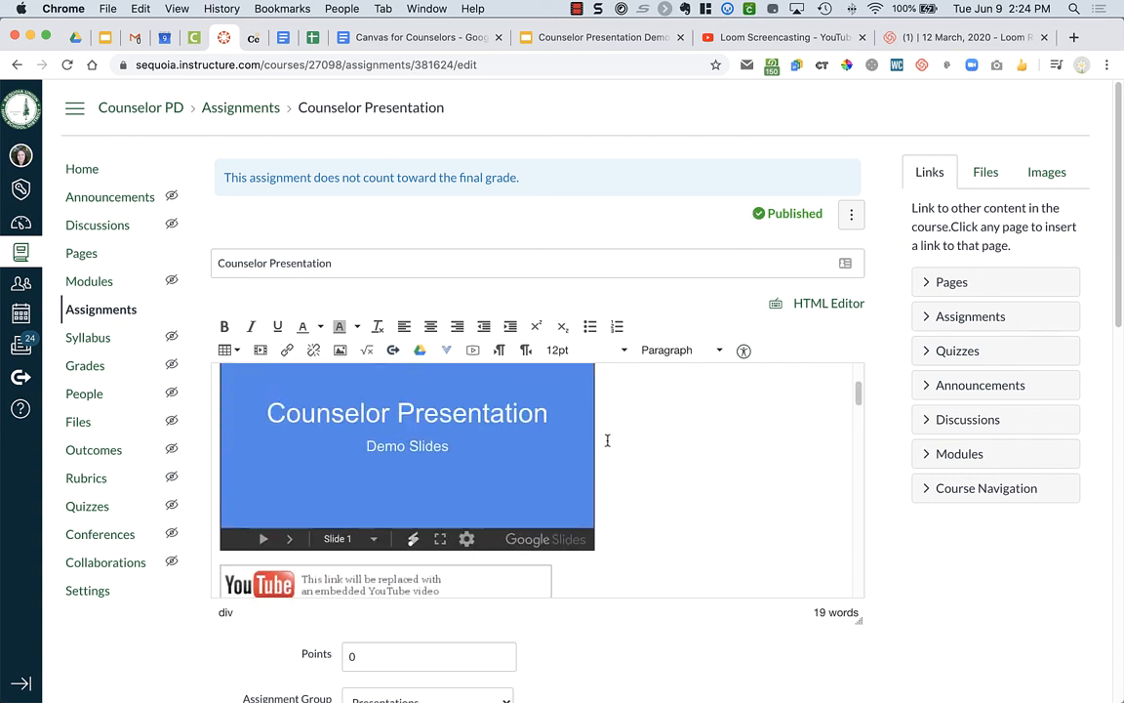
mouse_move(444, 349)
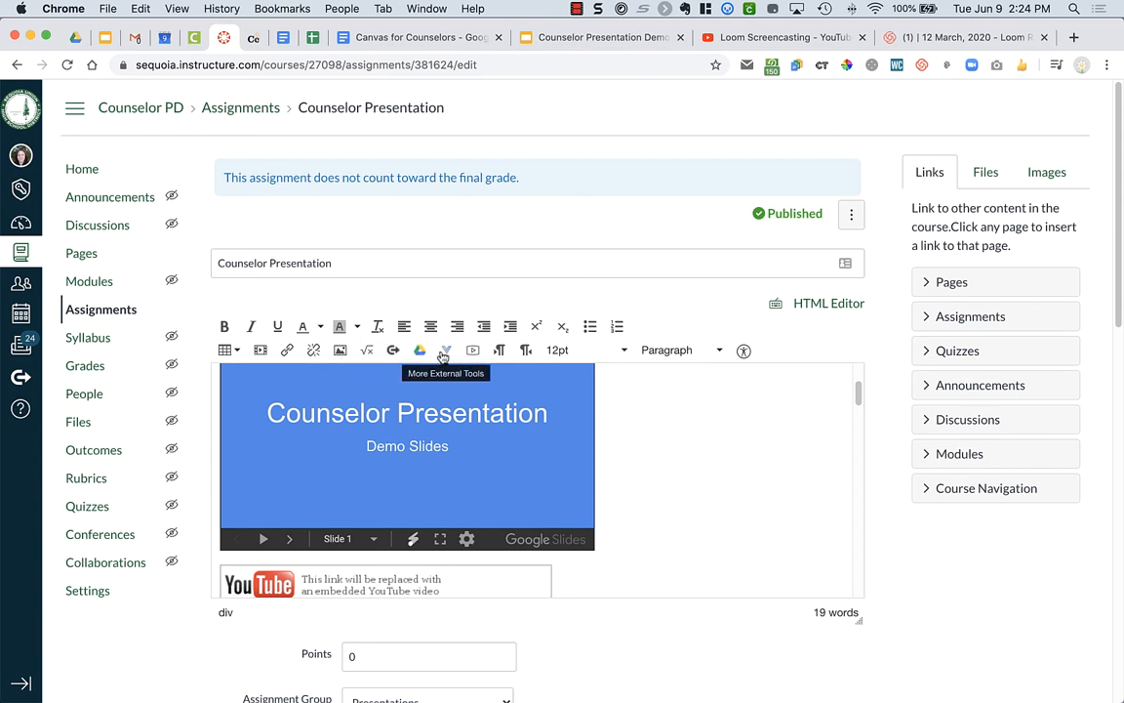
mouse_move(473, 349)
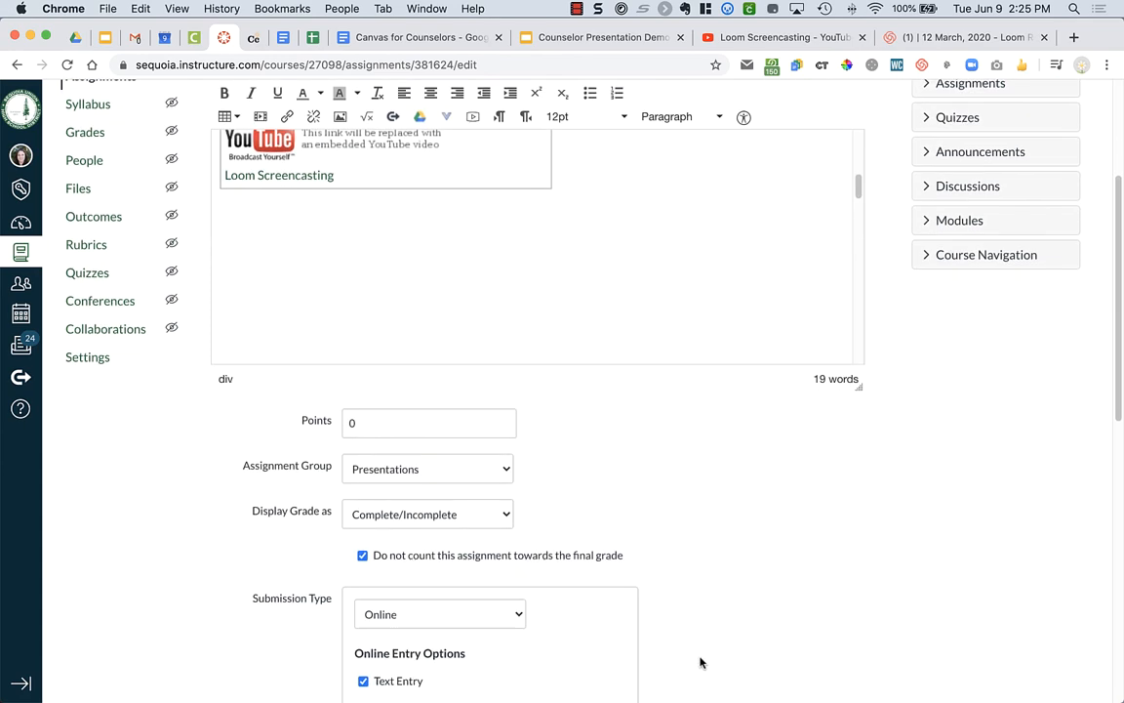
scroll("down", 3)
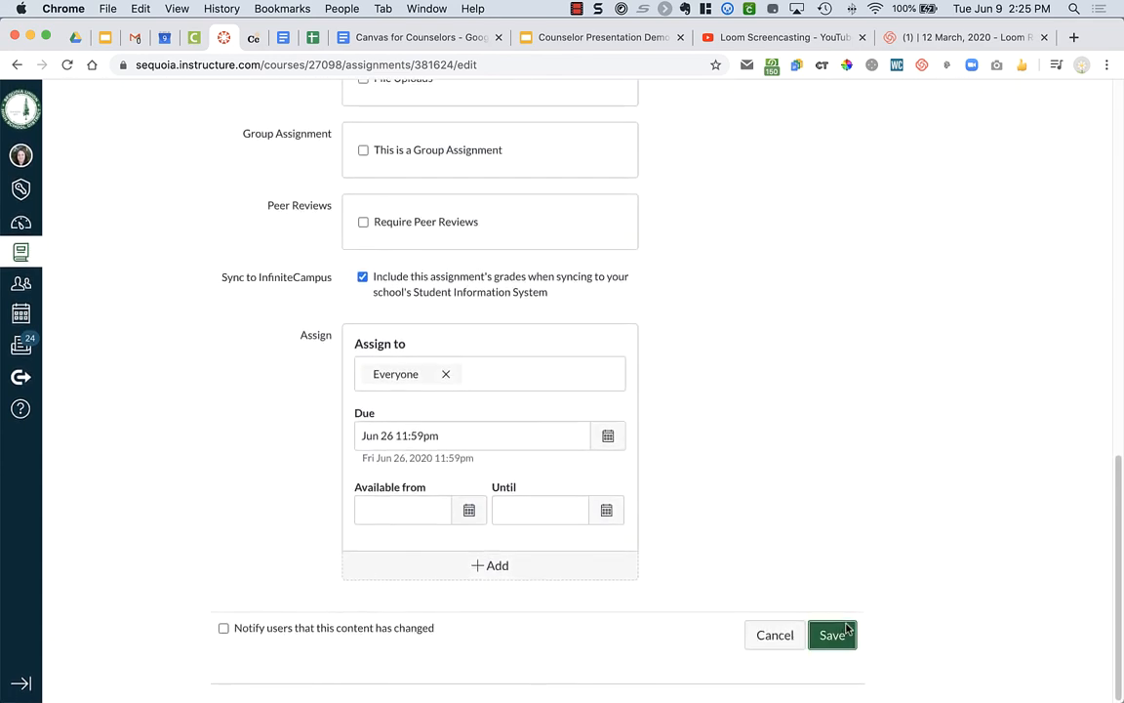
- Save the Counselor Presentation assignment and scroll through its description
left_click(833, 634)
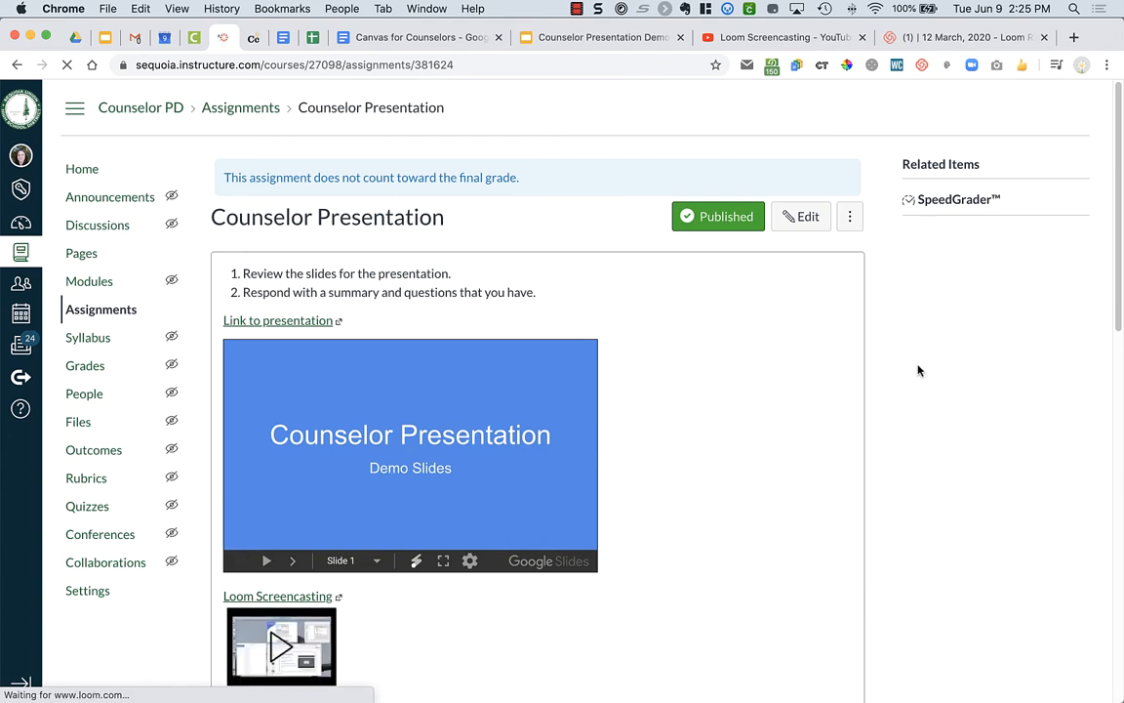
scroll("down", 3)
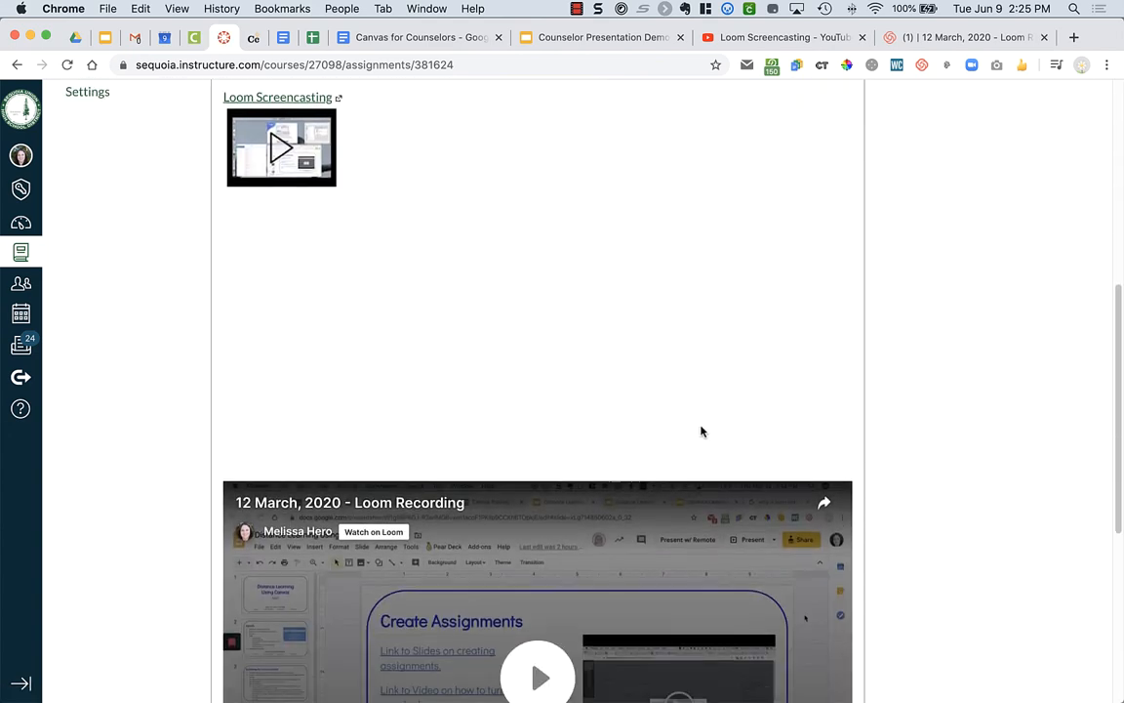
scroll("down", 3)
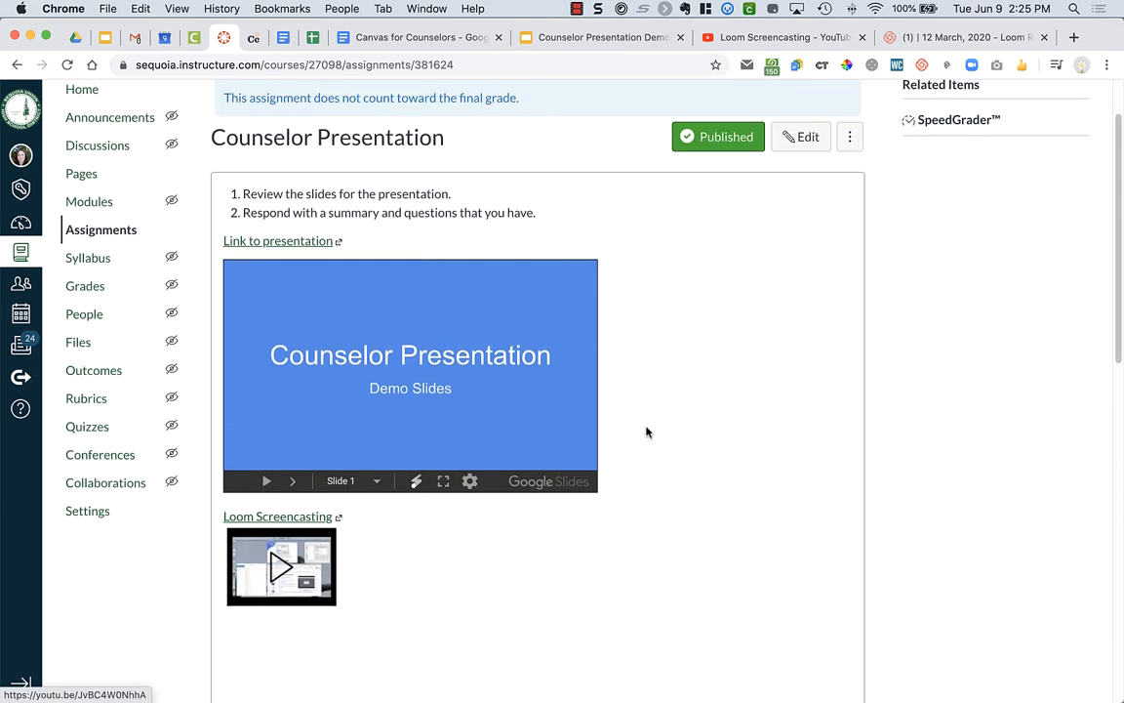
- Test the embeds by advancing the slides and loading the Loom Screencasting video
left_click(292, 481)
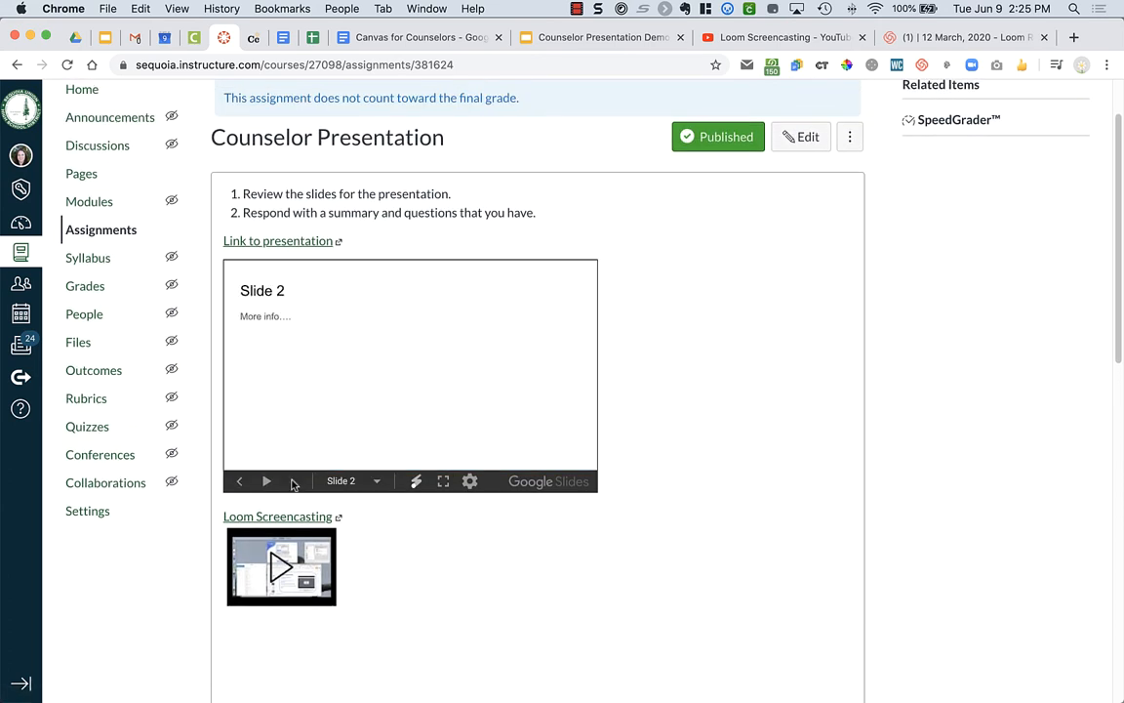
scroll("down", 3)
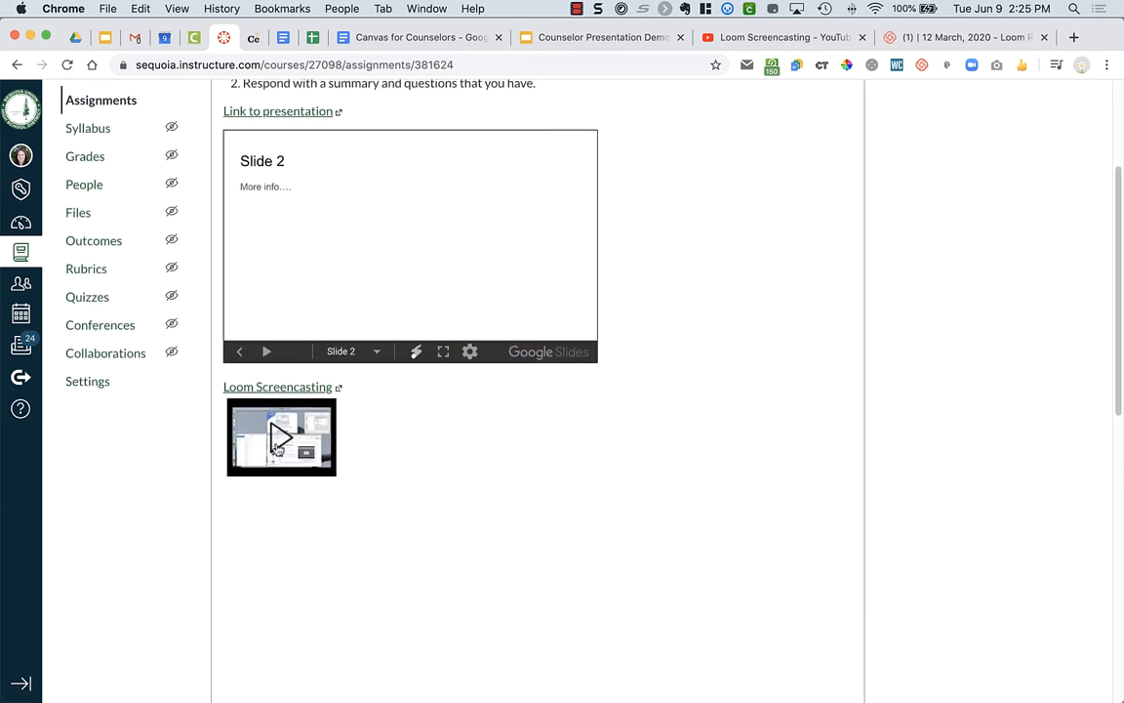
mouse_move(276, 444)
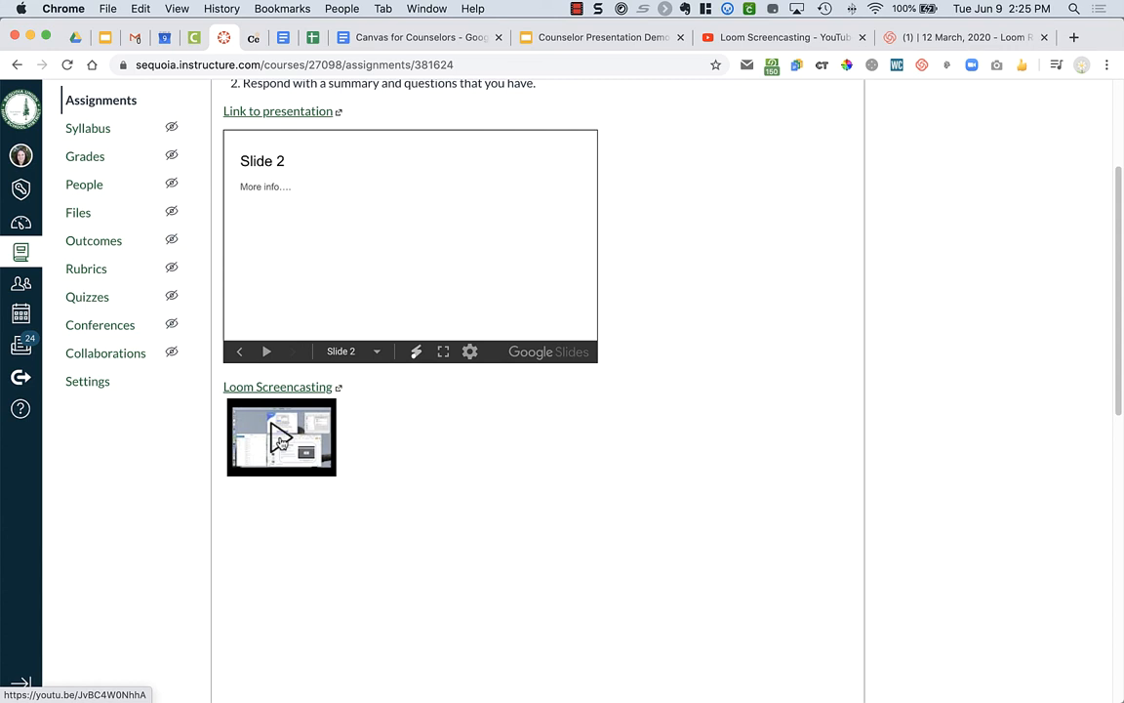
left_click(281, 437)
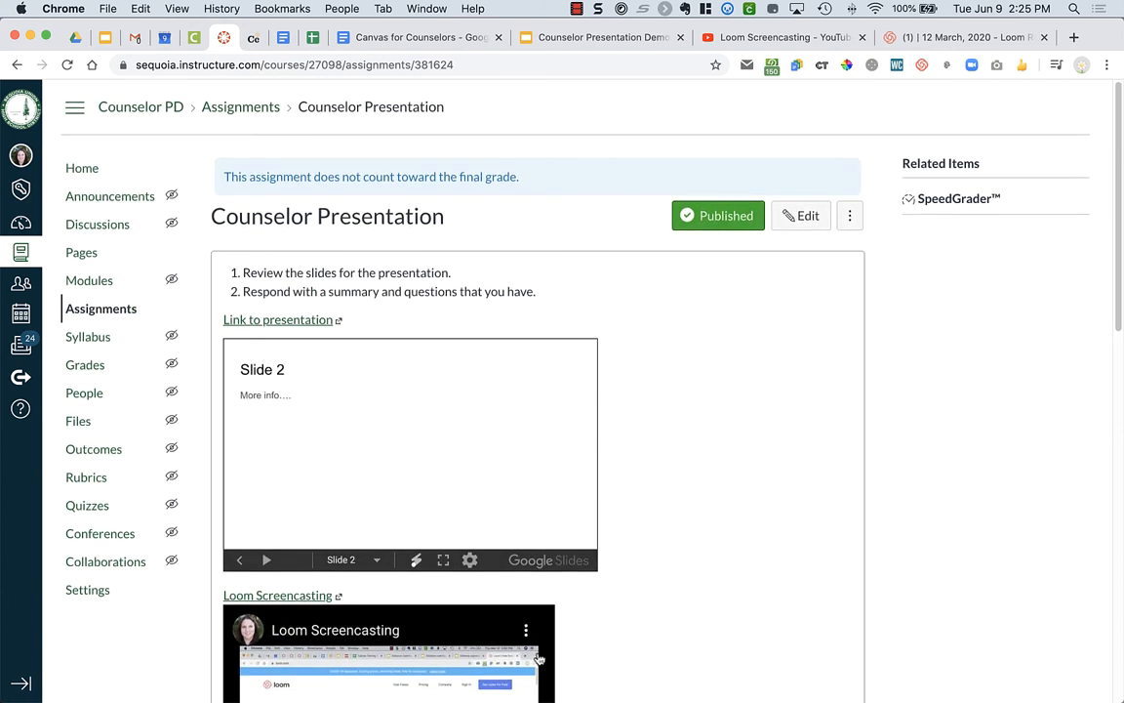
mouse_move(718, 216)
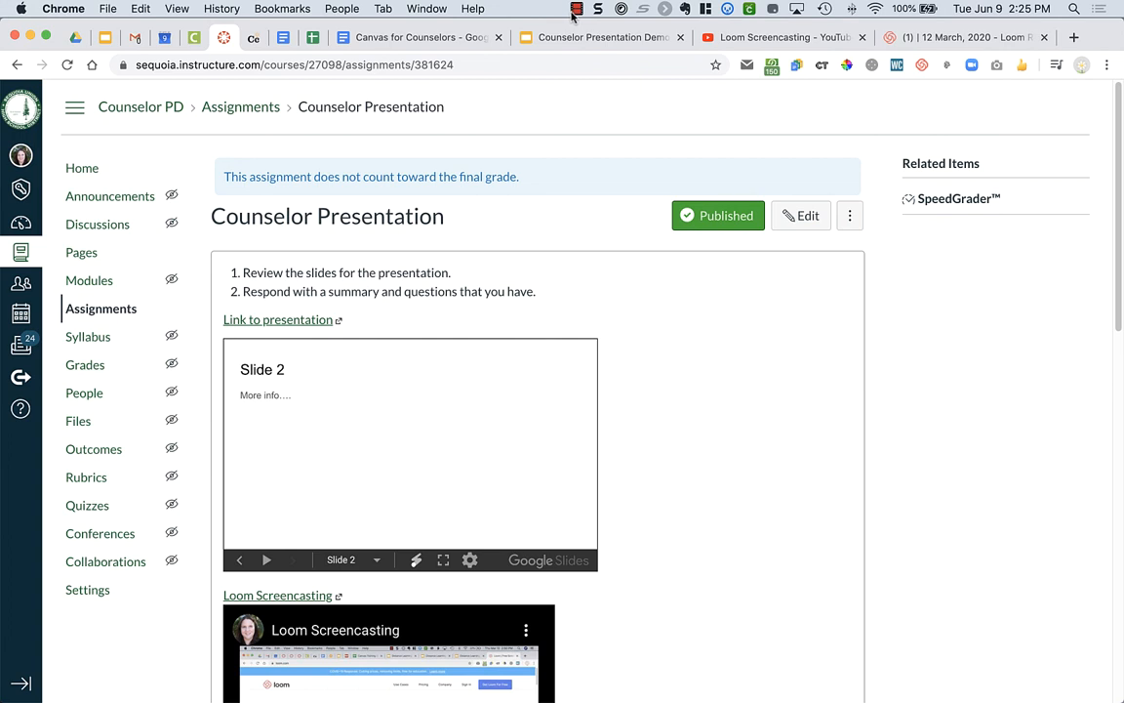
mouse_move(440, 329)
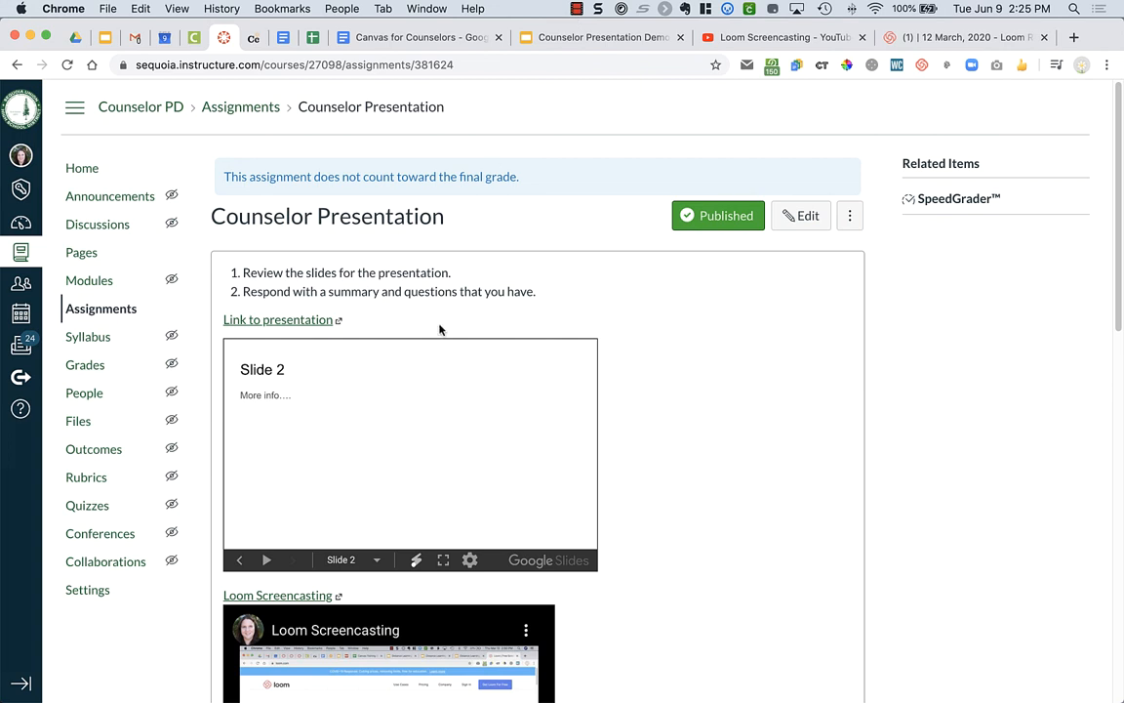
mouse_move(423, 317)
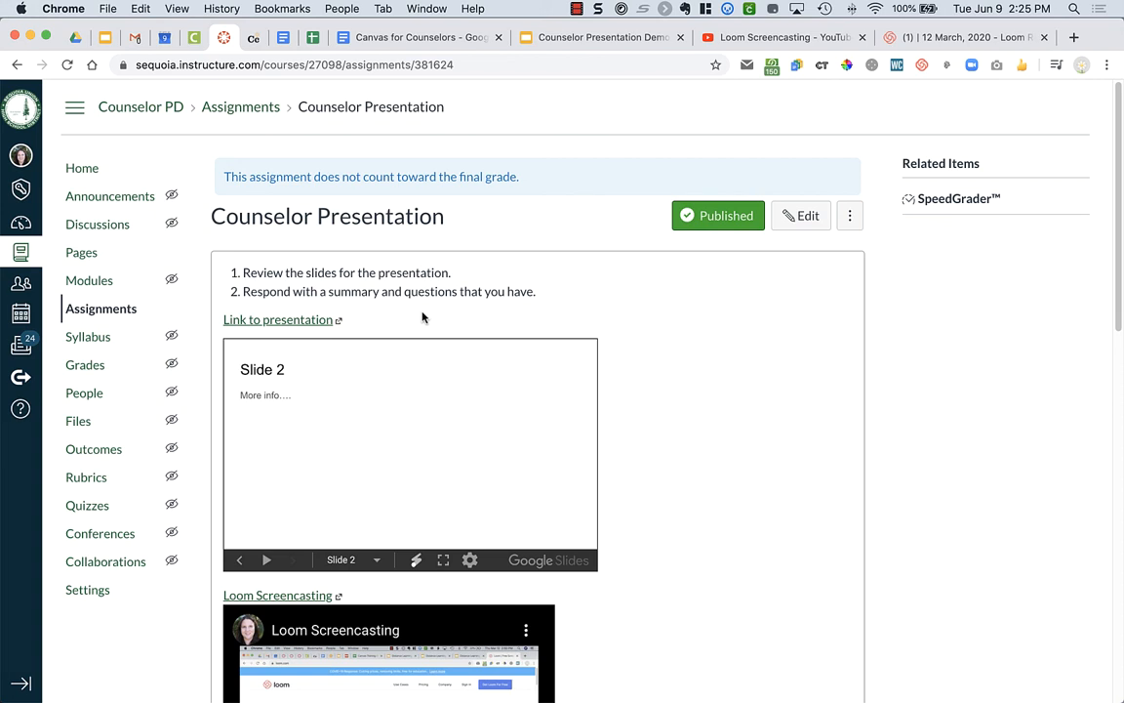
mouse_move(544, 121)
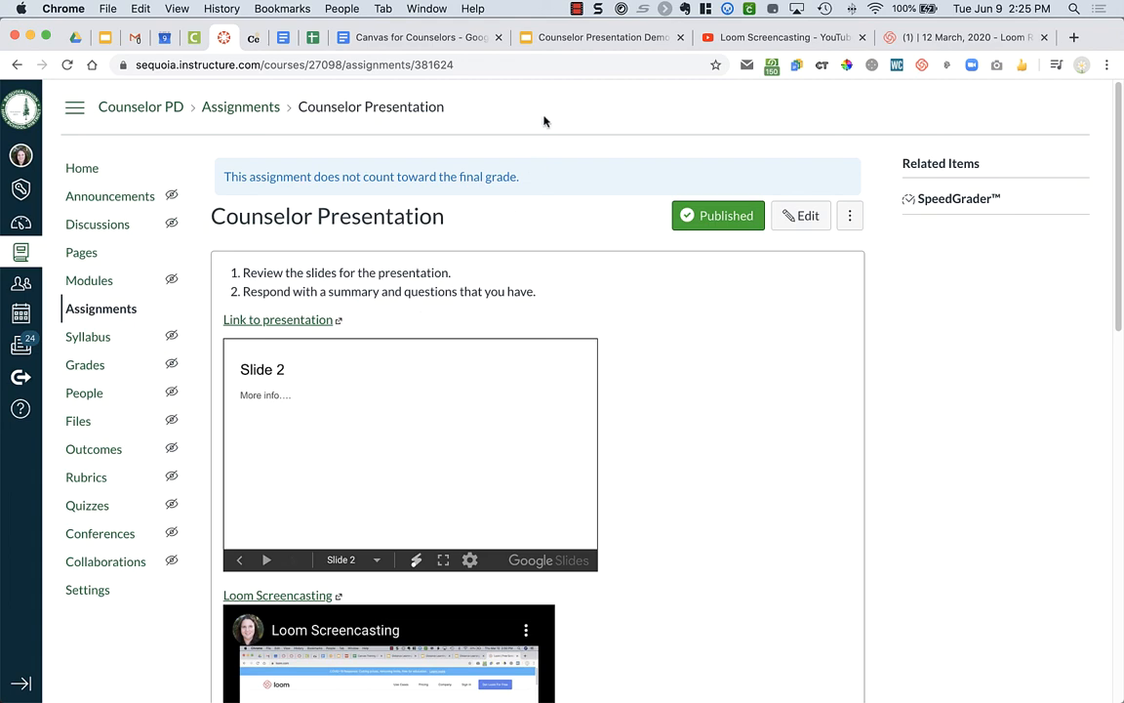